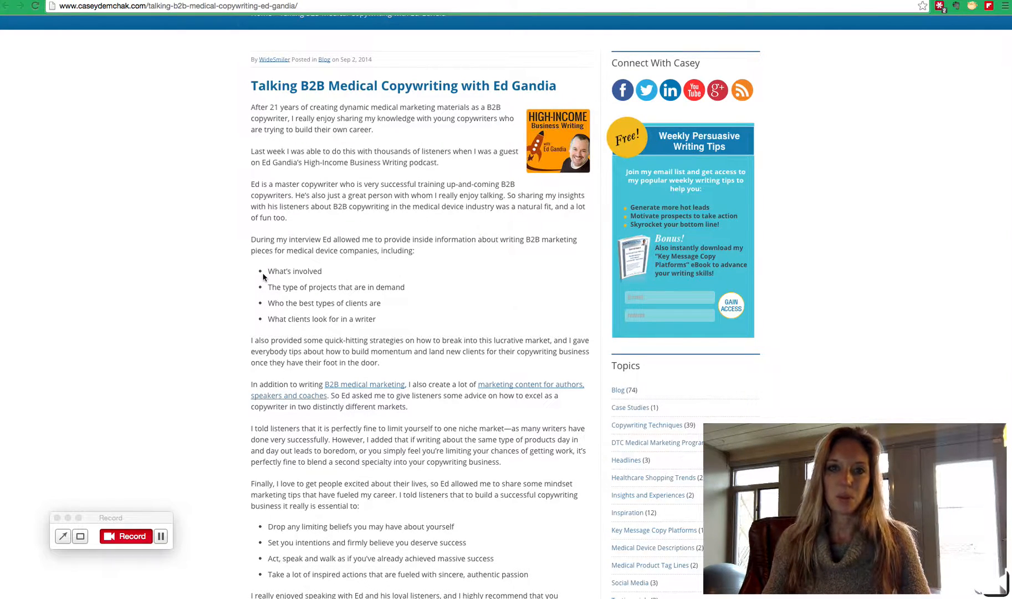
mouse_move(160, 232)
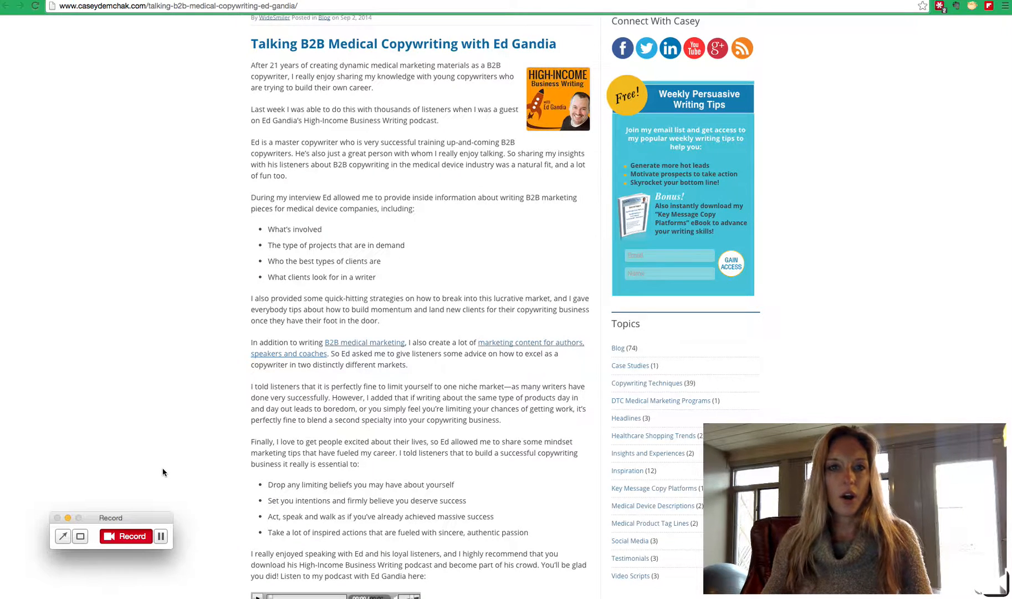
mouse_move(423, 383)
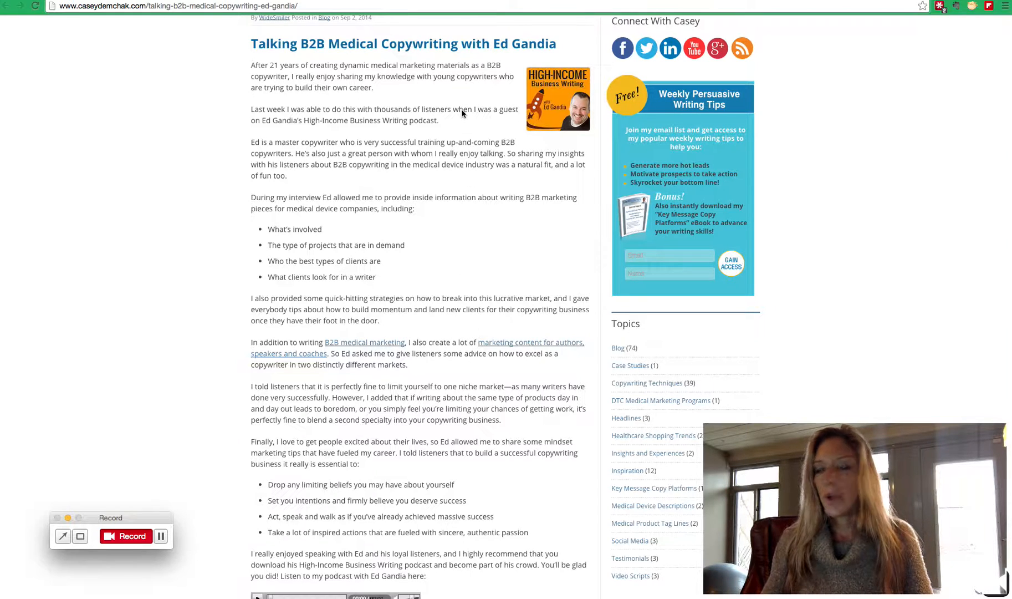
Step: Scroll through the Big Takeaways post in the editor to locate the promotional content phrase
scroll("up", 3)
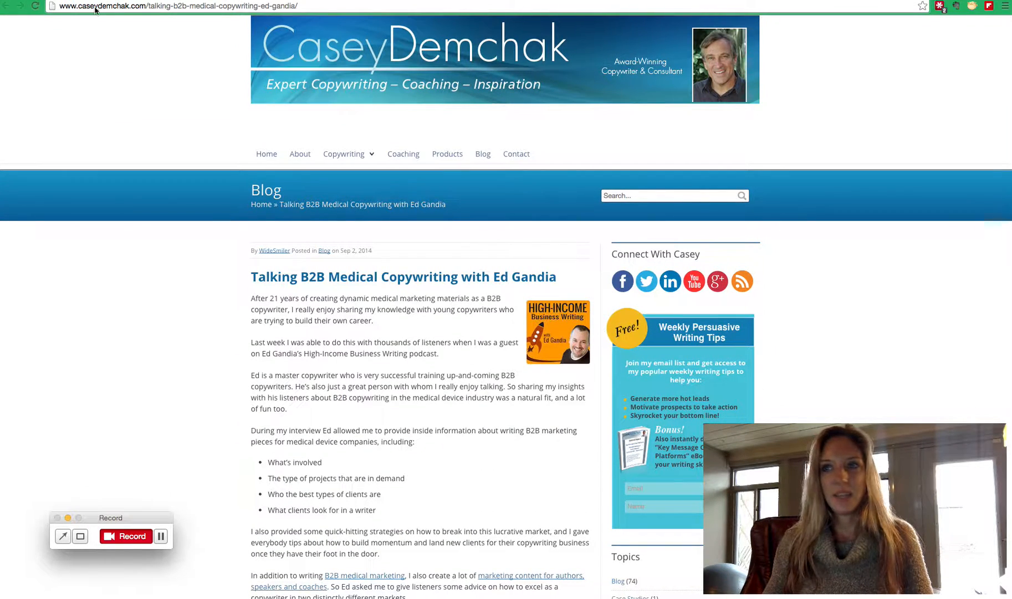
mouse_move(384, 91)
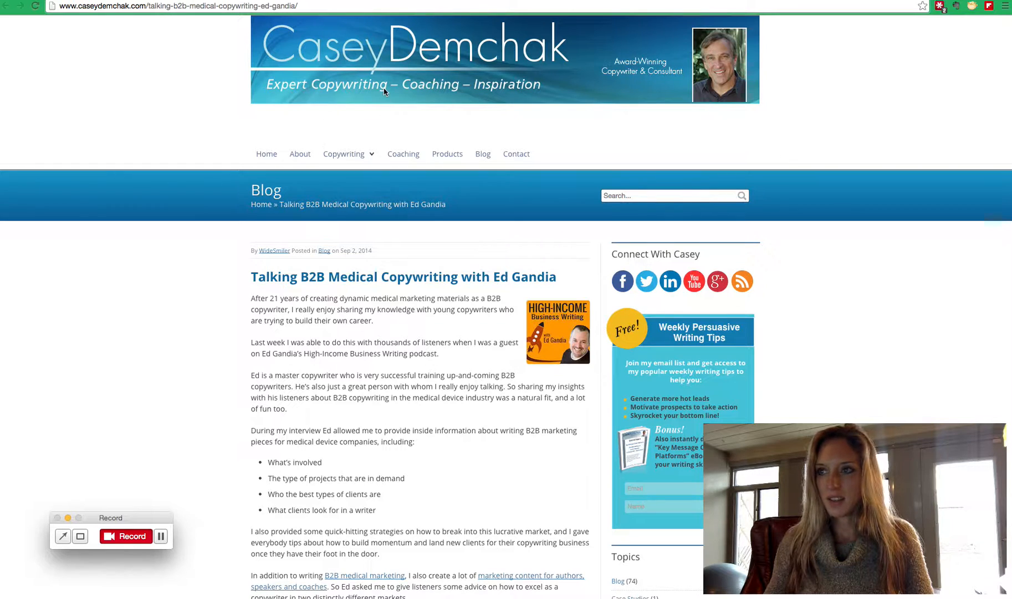
mouse_move(467, 84)
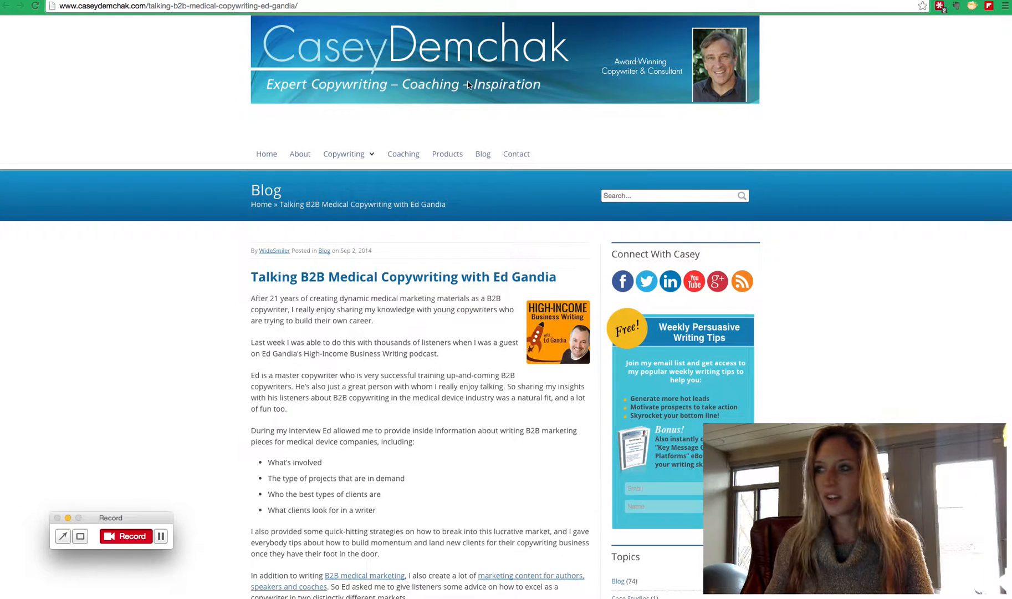
scroll("down", 3)
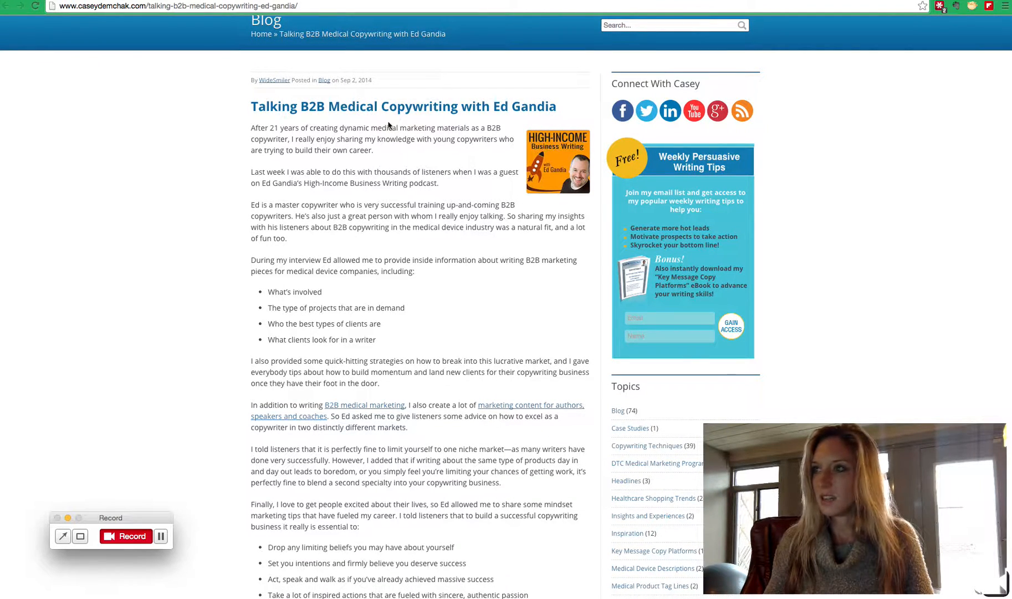
scroll("down", 3)
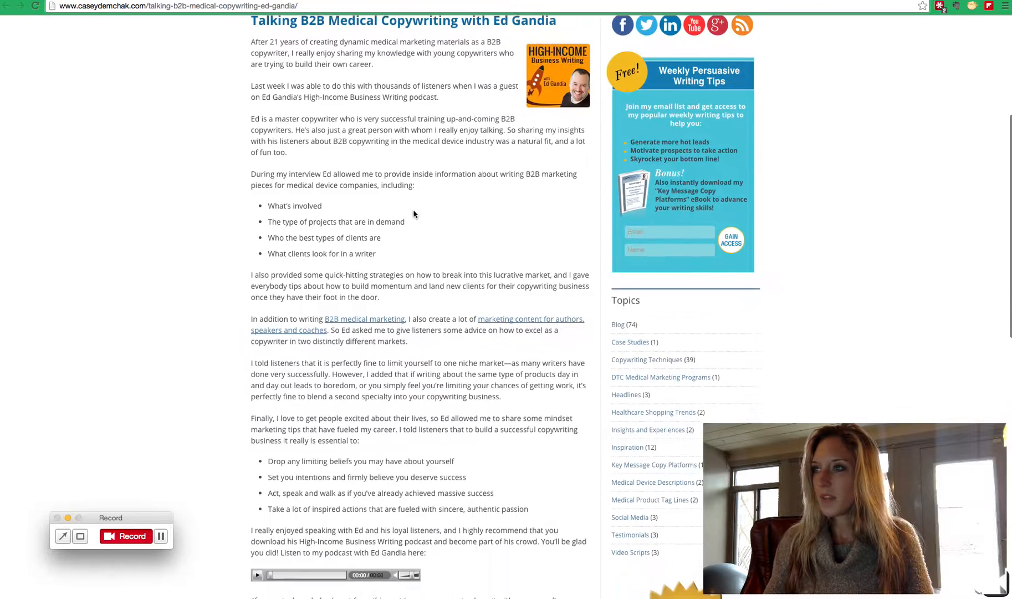
scroll("down", 3)
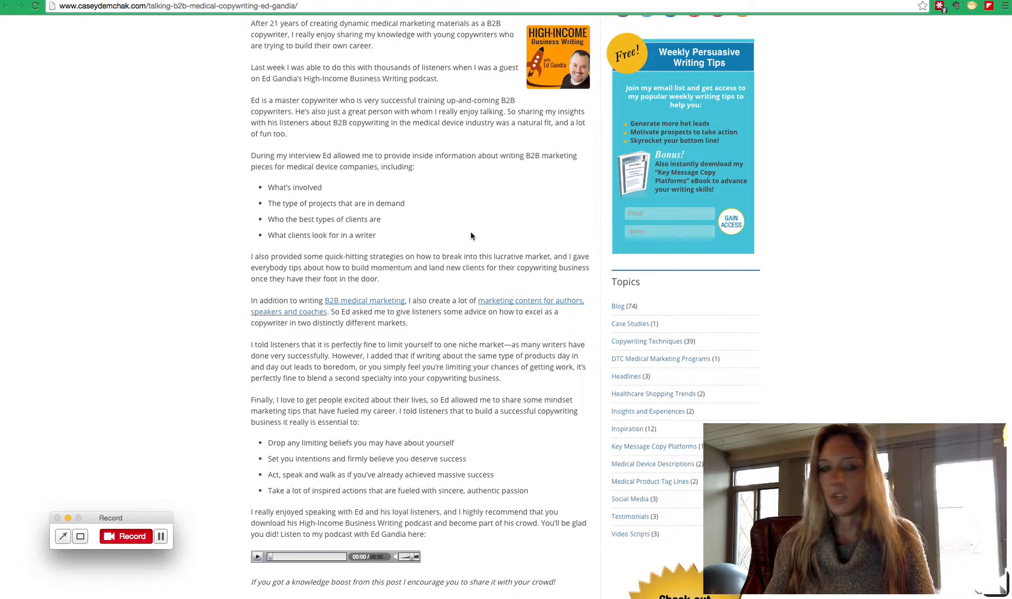
mouse_move(162, 537)
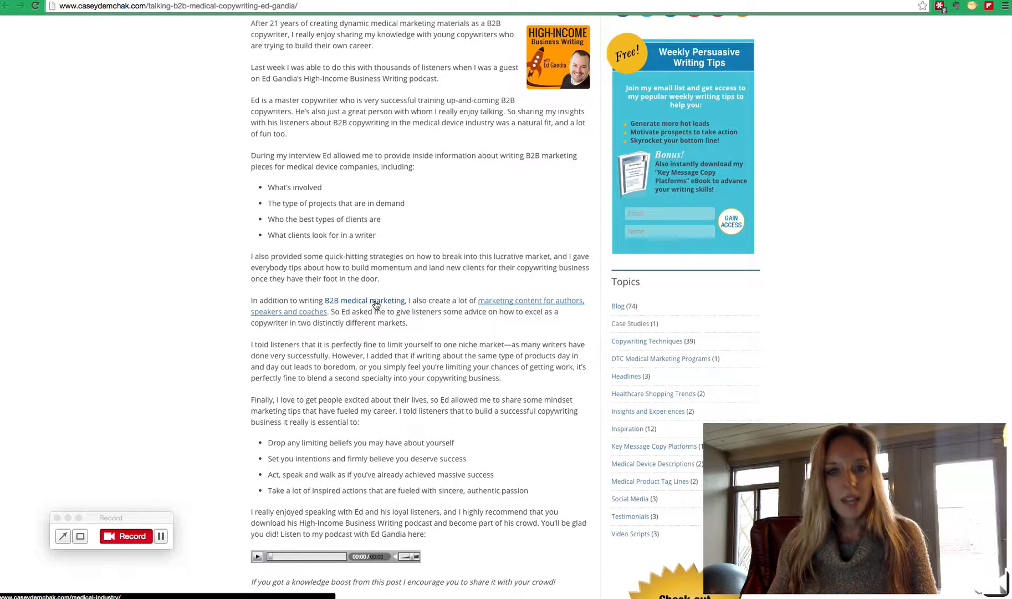
mouse_move(364, 299)
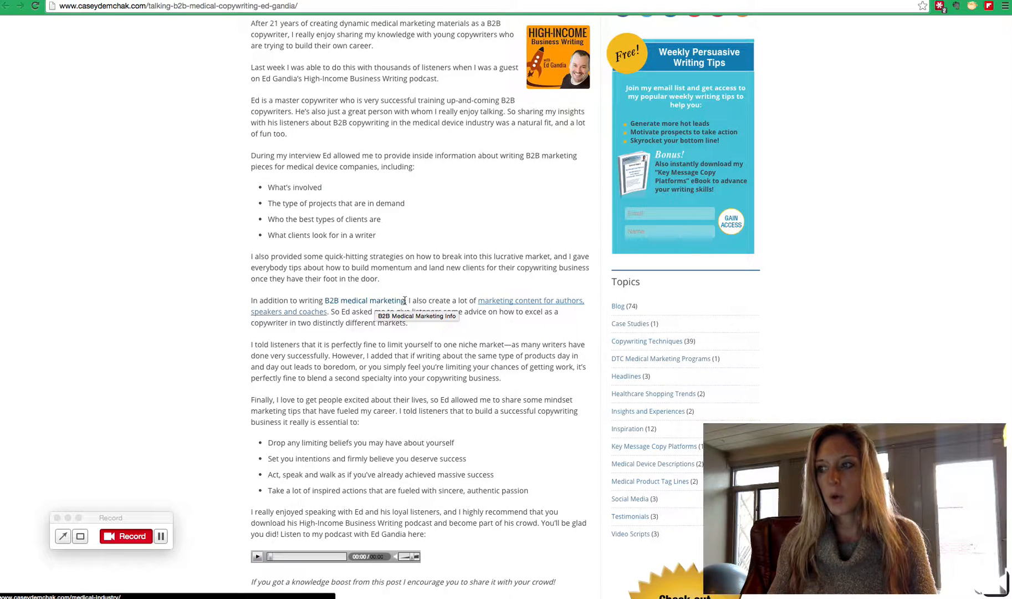
mouse_move(332, 304)
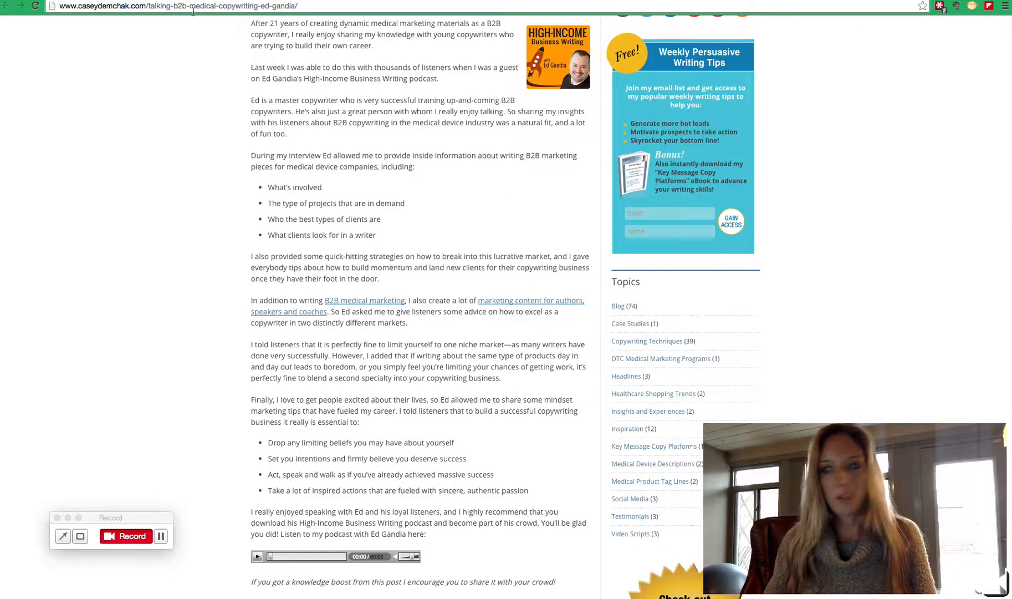
mouse_move(344, 308)
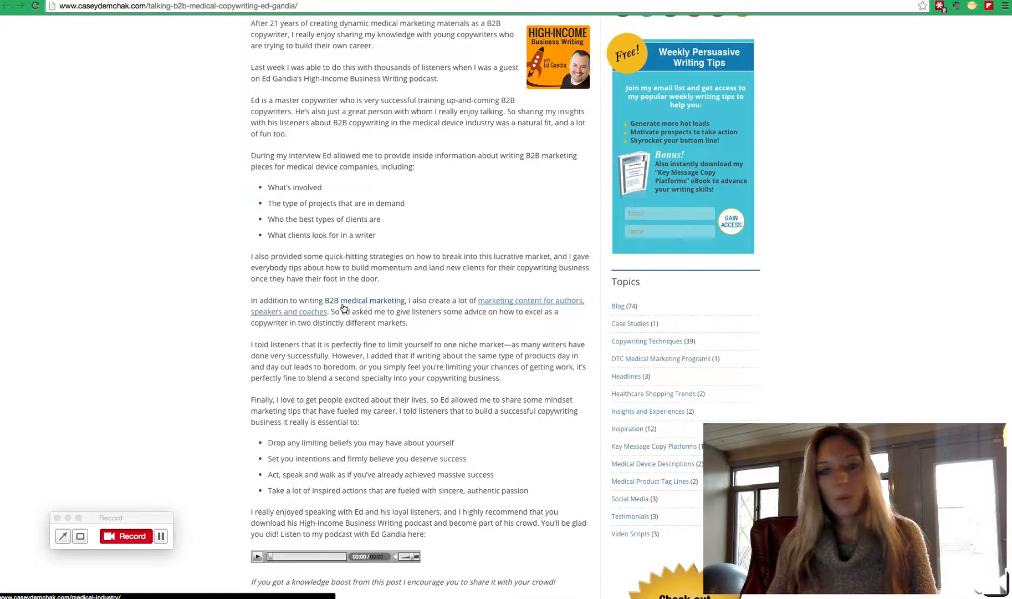
mouse_move(363, 299)
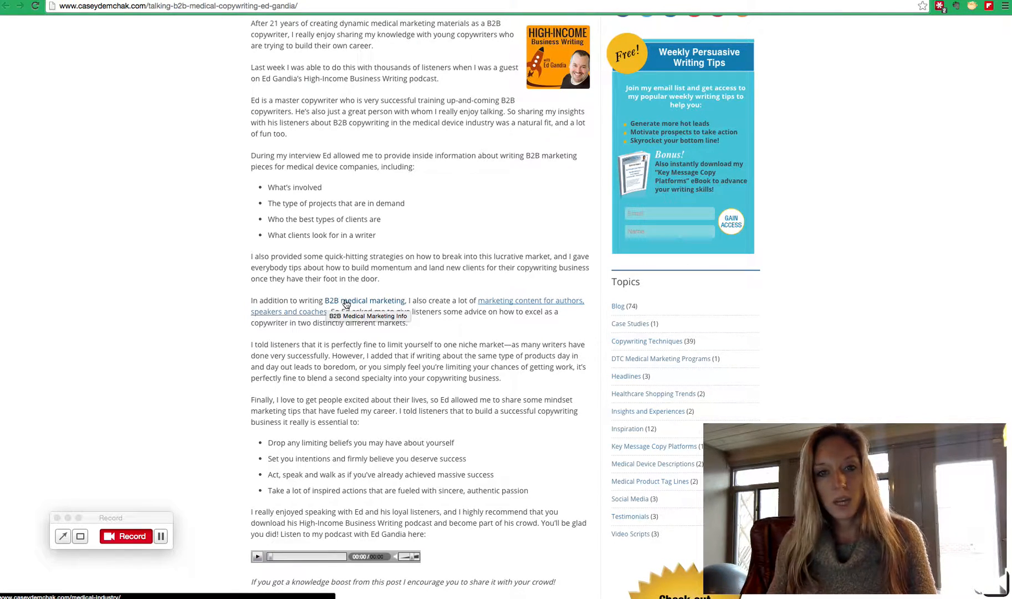
mouse_move(376, 304)
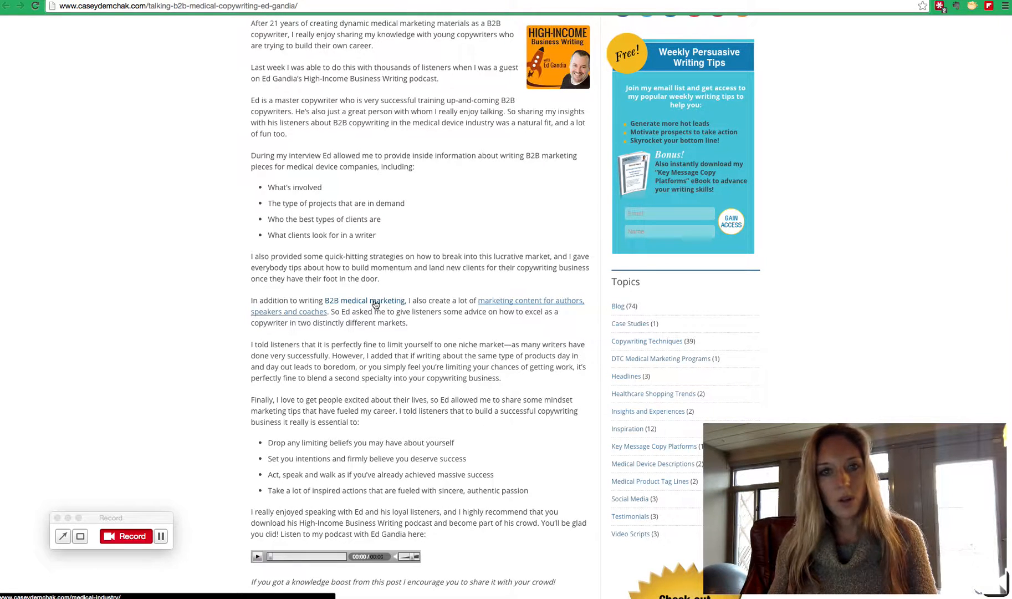
mouse_move(364, 299)
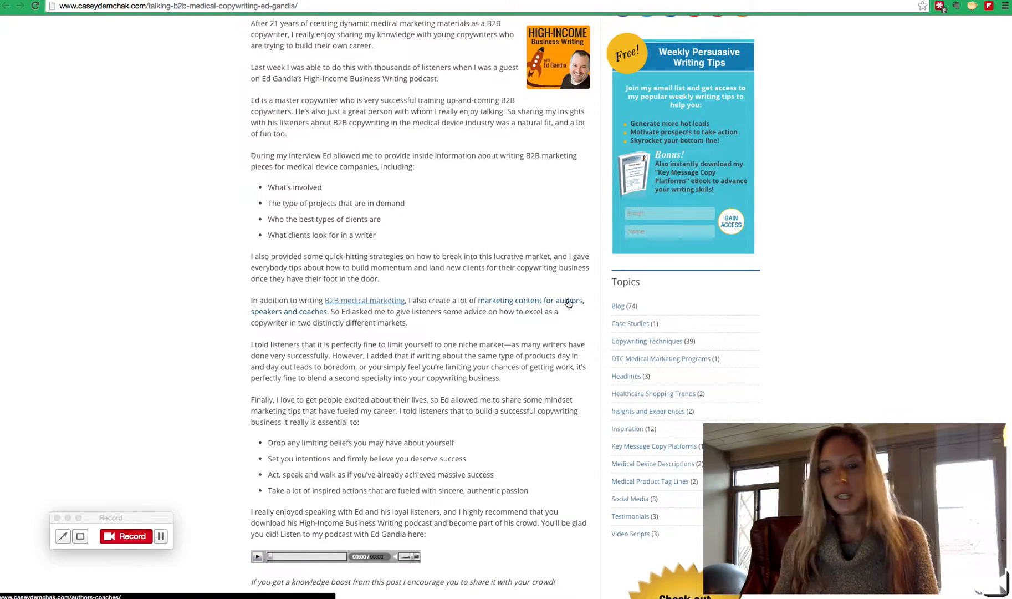
mouse_move(565, 300)
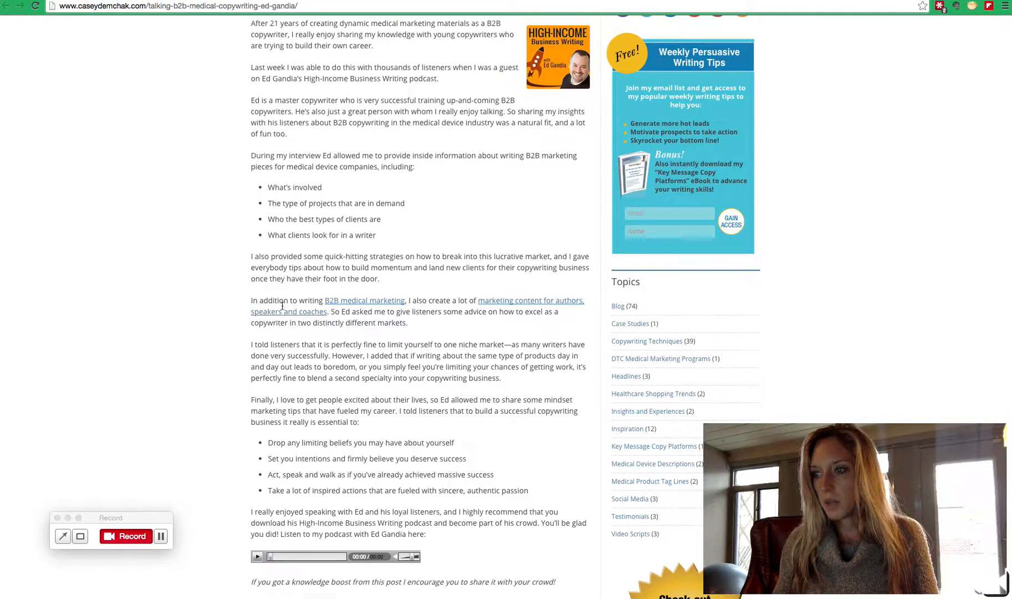
mouse_move(316, 315)
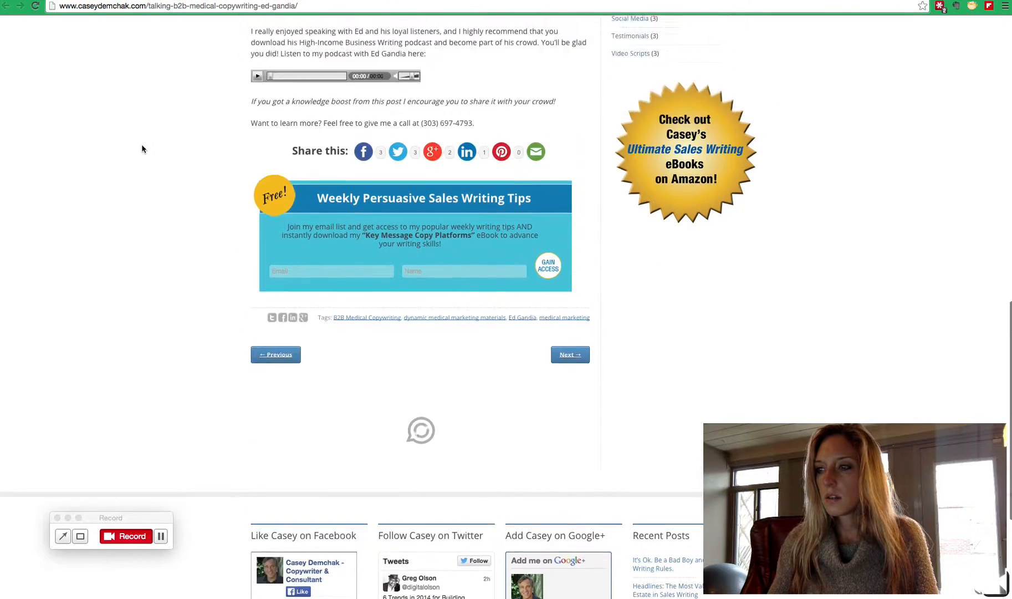
scroll("up", 3)
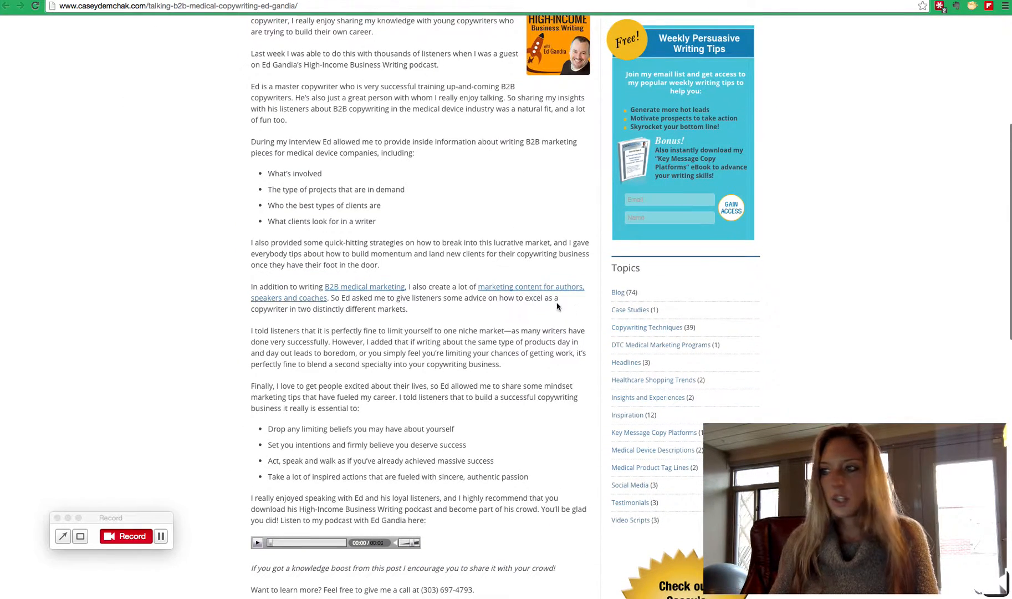
mouse_move(529, 290)
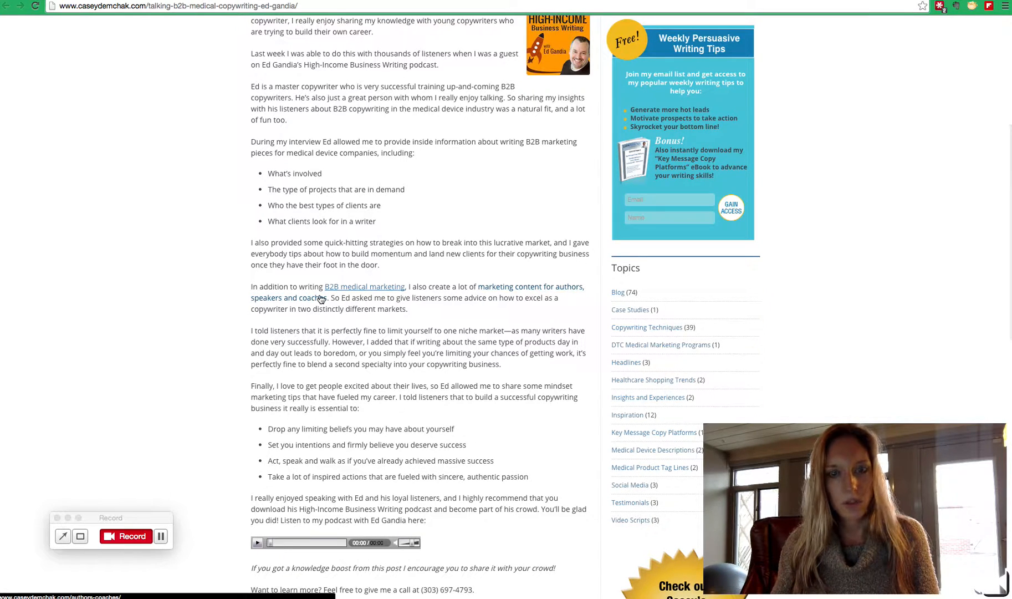
mouse_move(288, 298)
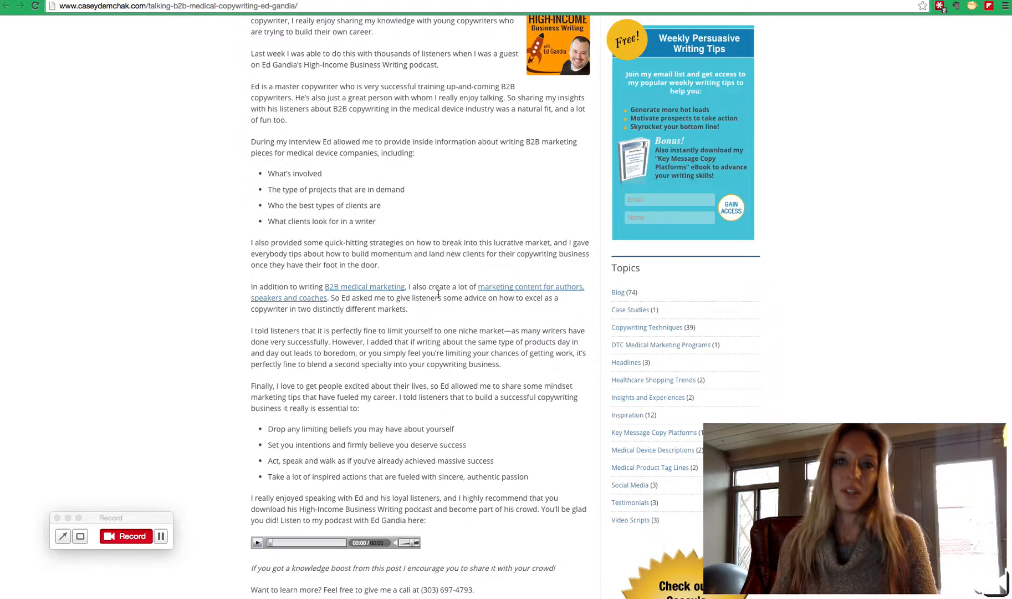
mouse_move(348, 294)
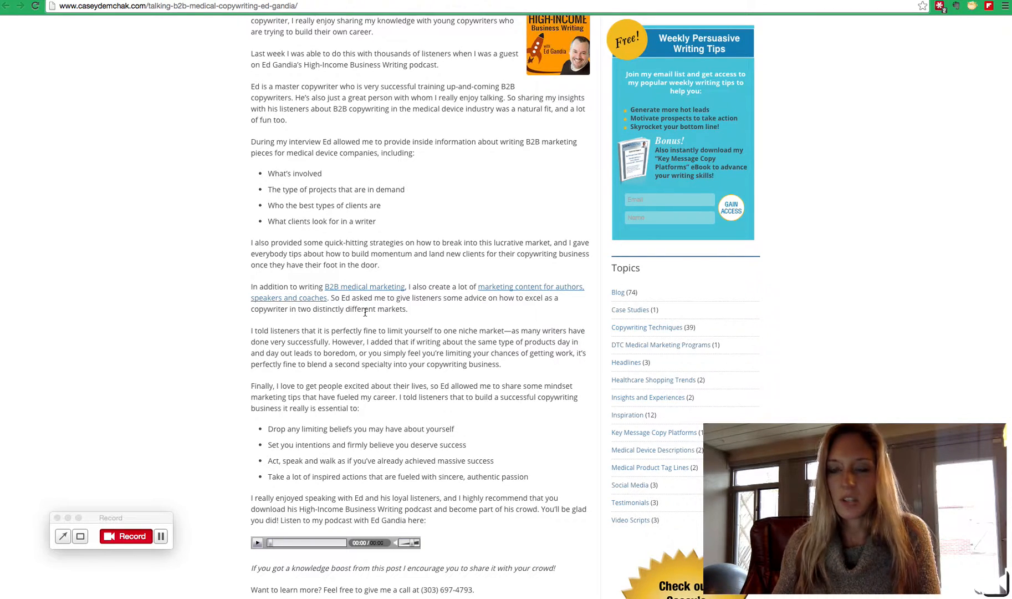
mouse_move(167, 524)
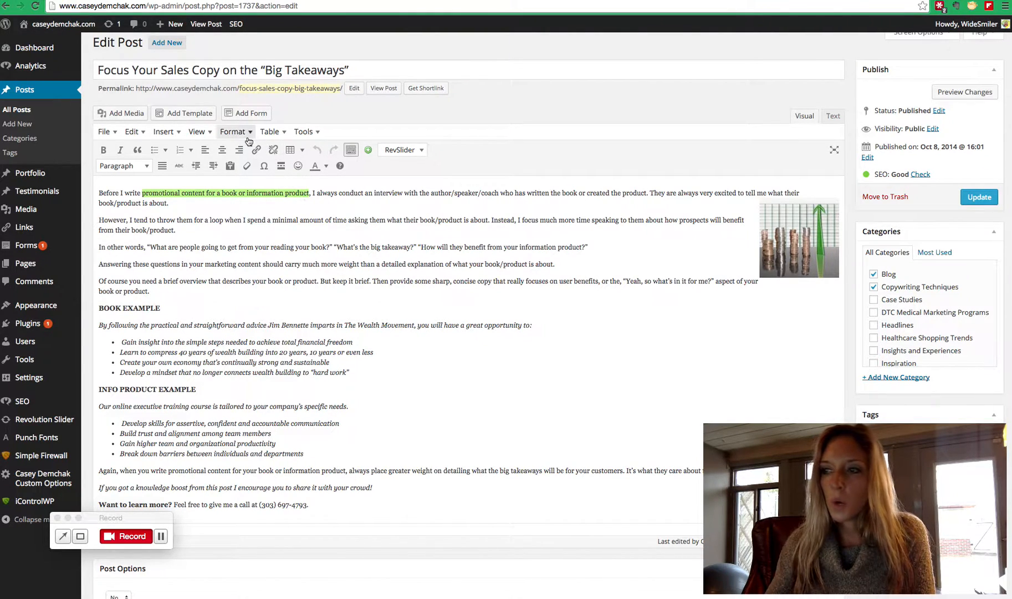
mouse_move(256, 149)
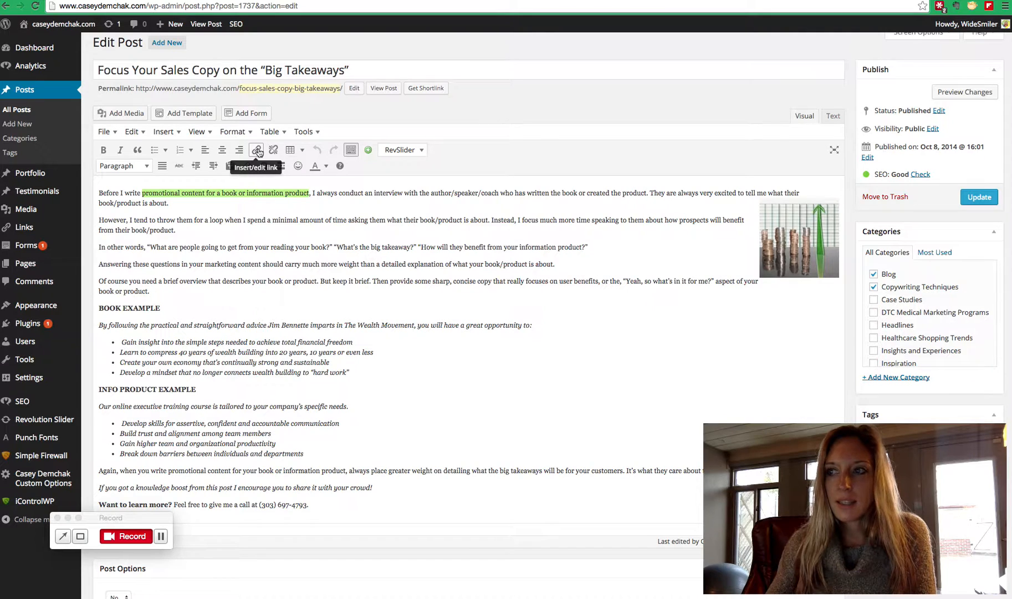
Step: Bring up the link dialog for the promotional content phrase with existing-content search shown
left_click(257, 149)
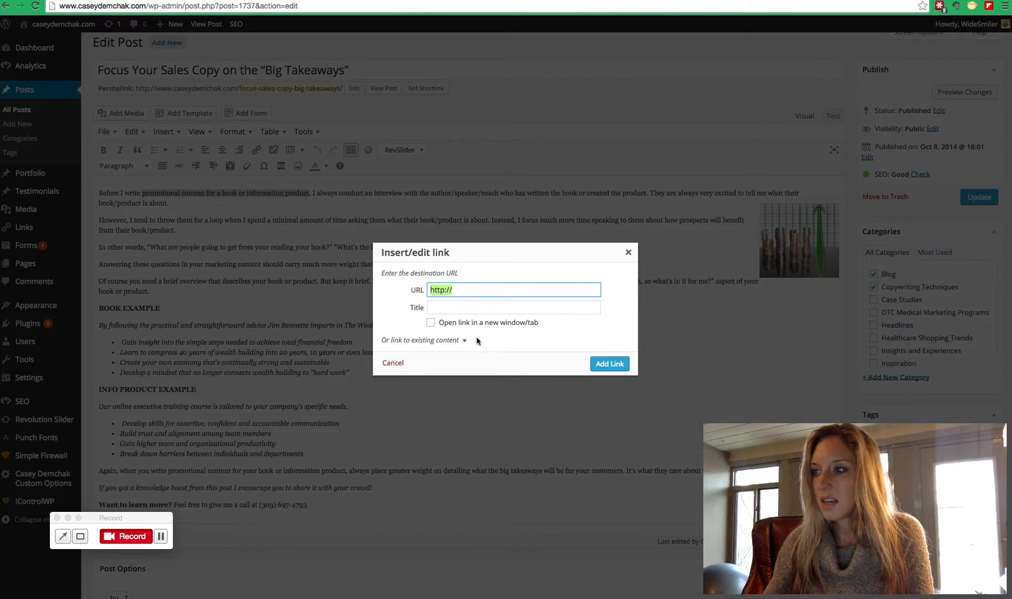
mouse_move(481, 340)
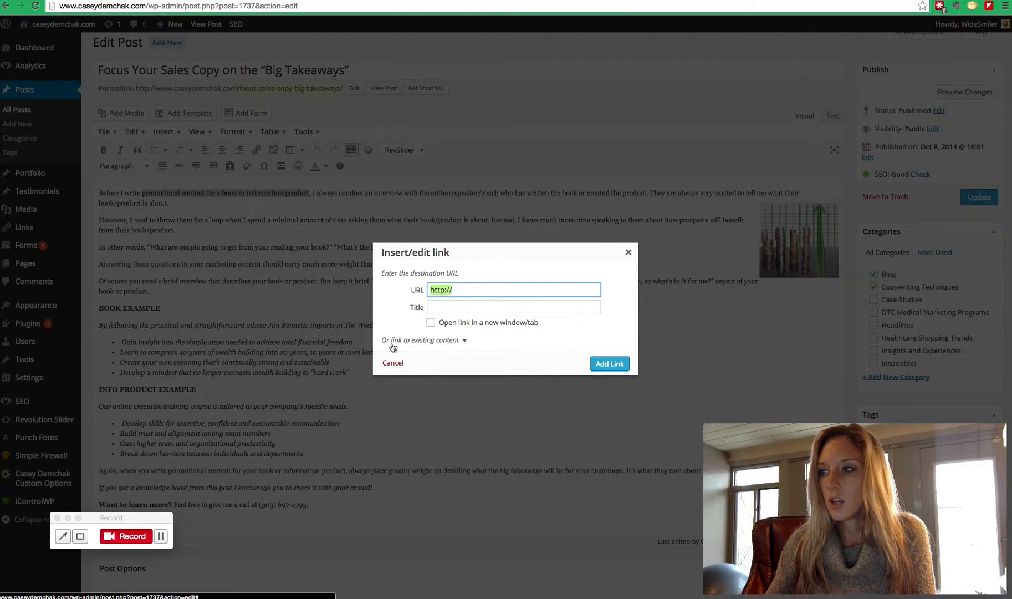
mouse_move(425, 344)
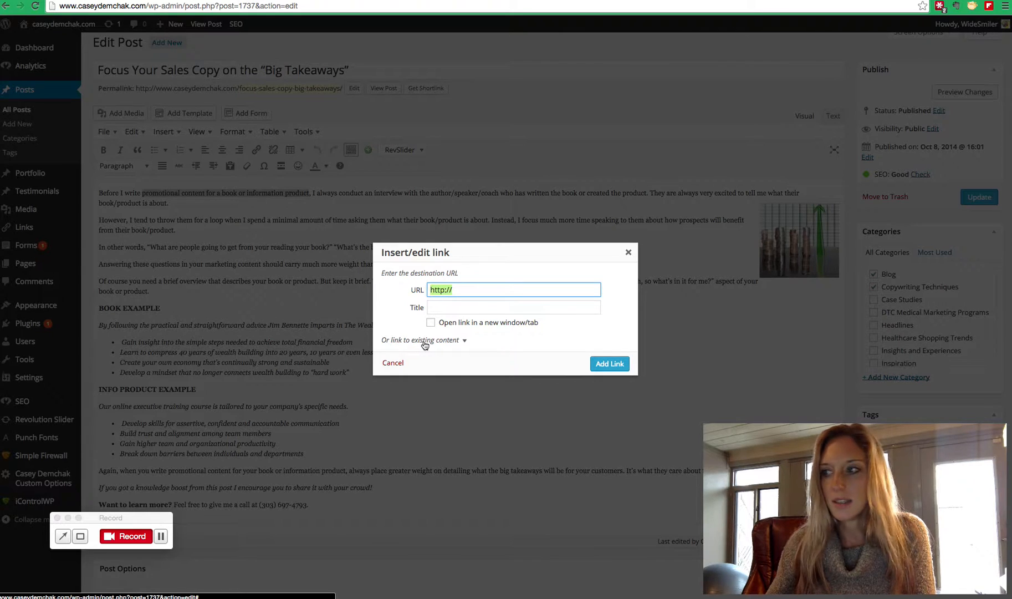
left_click(425, 340)
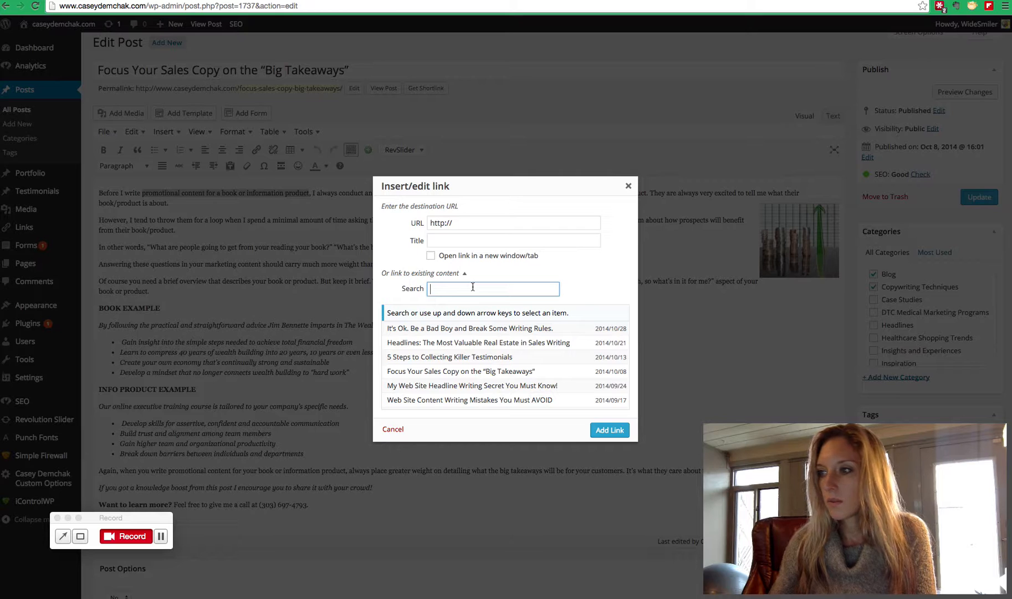
left_click(391, 429)
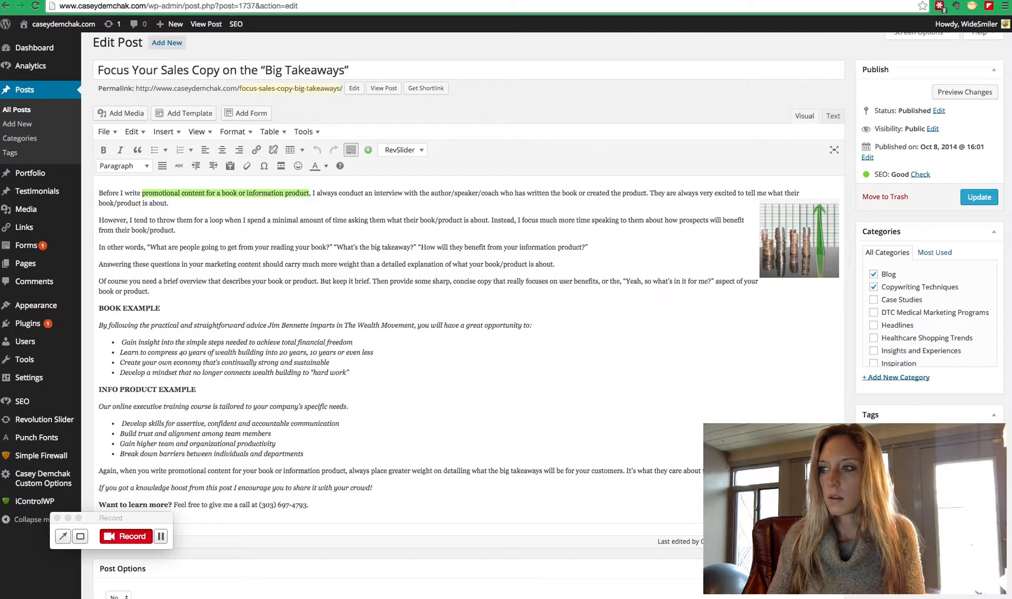
left_click(256, 149)
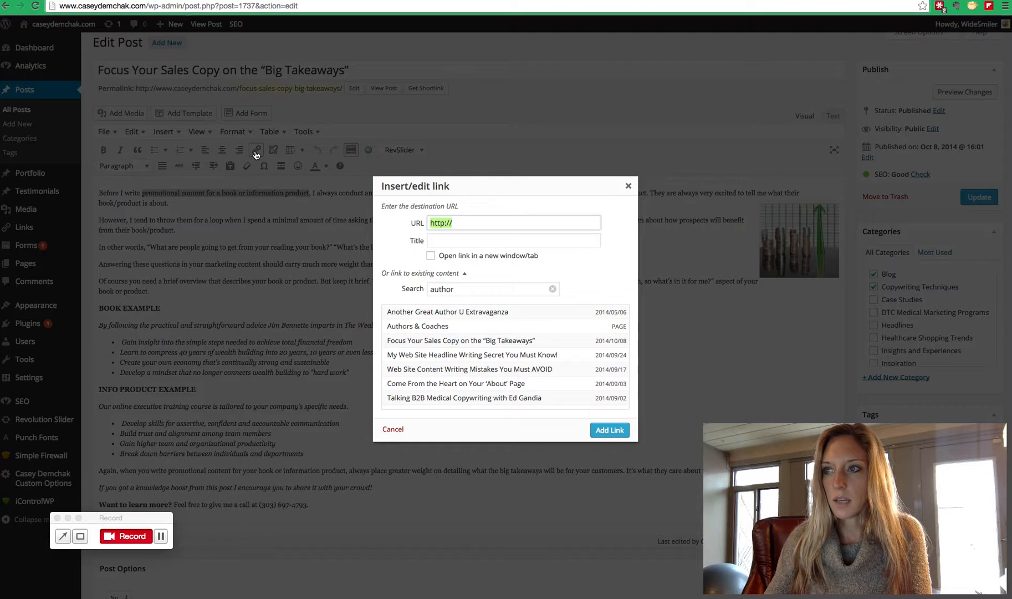
Step: Link the phrase to the Authors & Coaches page chosen from existing content
left_click(491, 289)
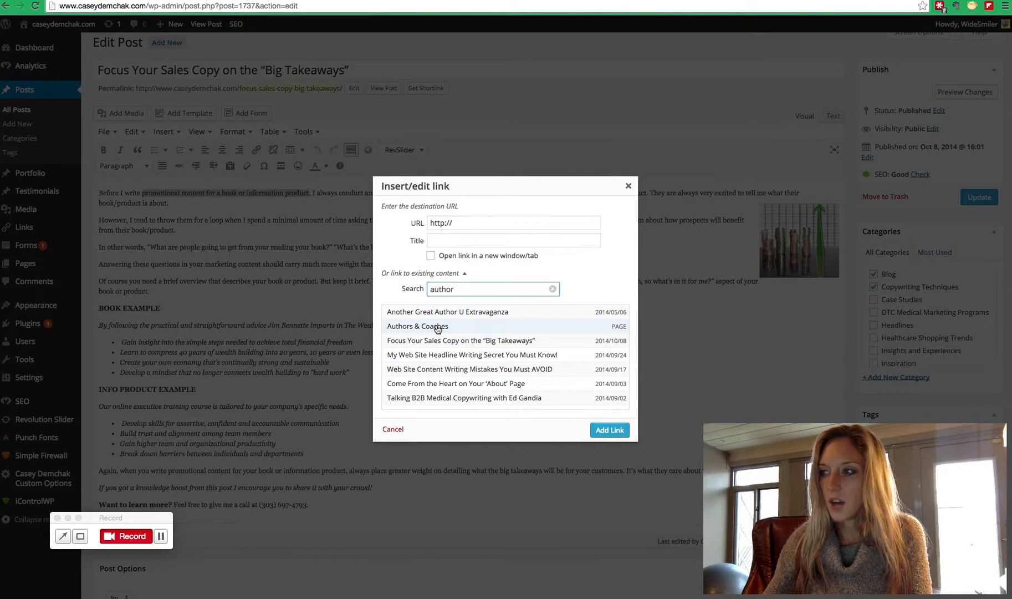
left_click(418, 325)
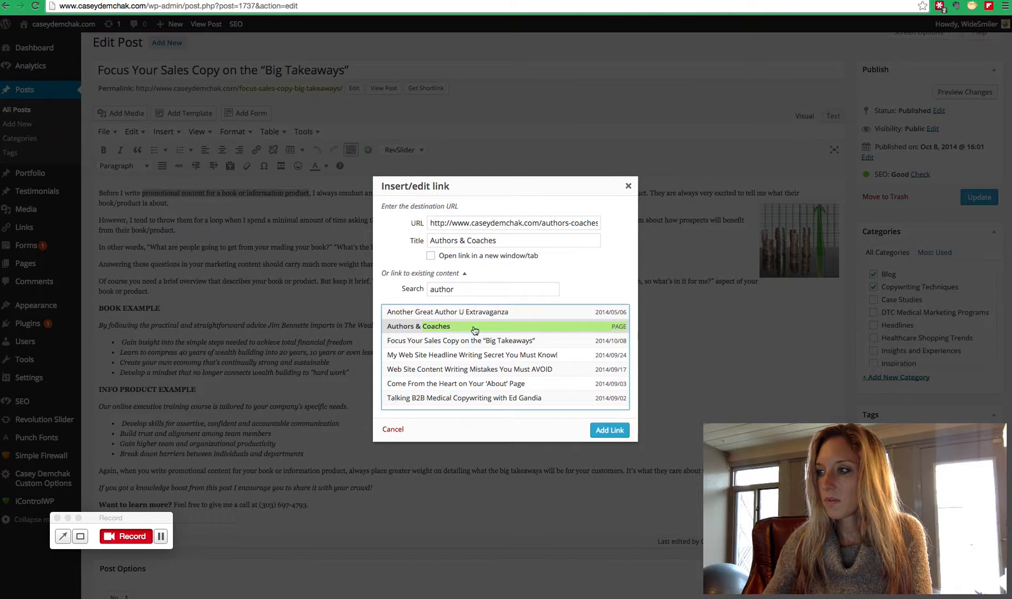
left_click(607, 429)
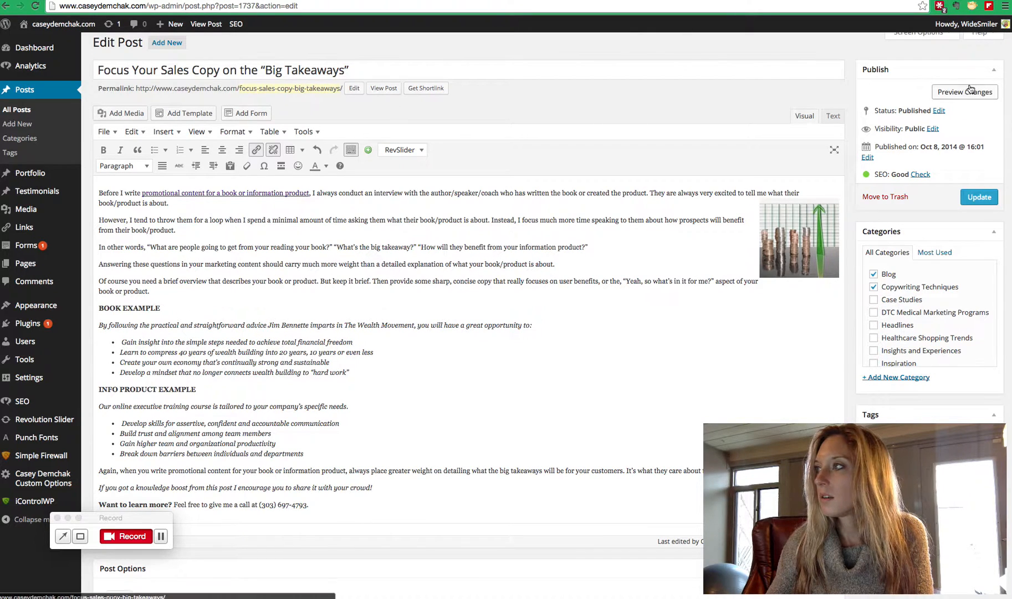
Step: Preview the post live to check the phrase shows as a link
left_click(979, 197)
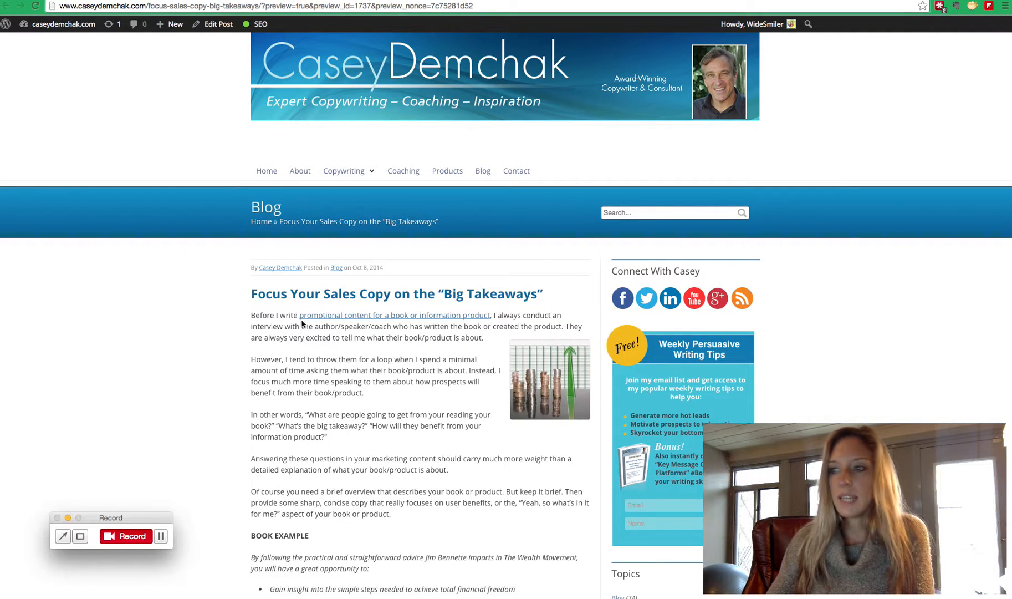
mouse_move(541, 315)
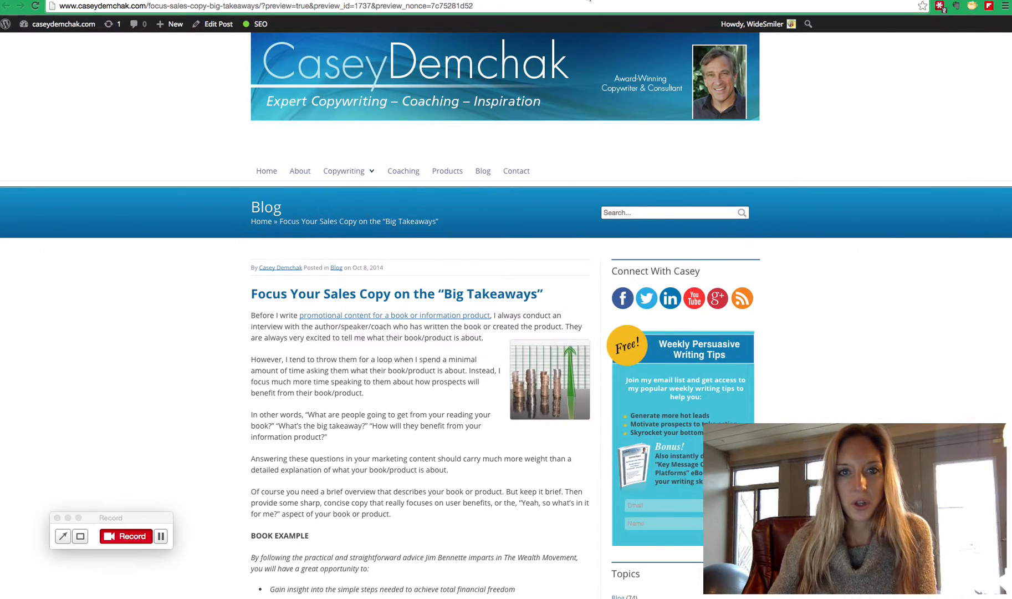
Step: Return to the post editor and reopen the phrase's link settings
left_click(215, 24)
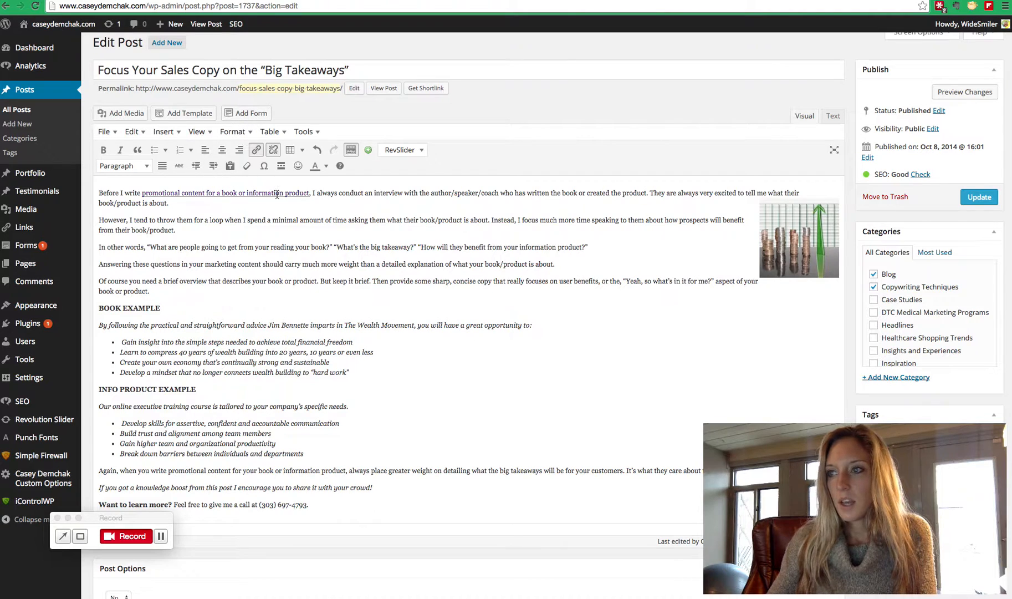
mouse_move(280, 196)
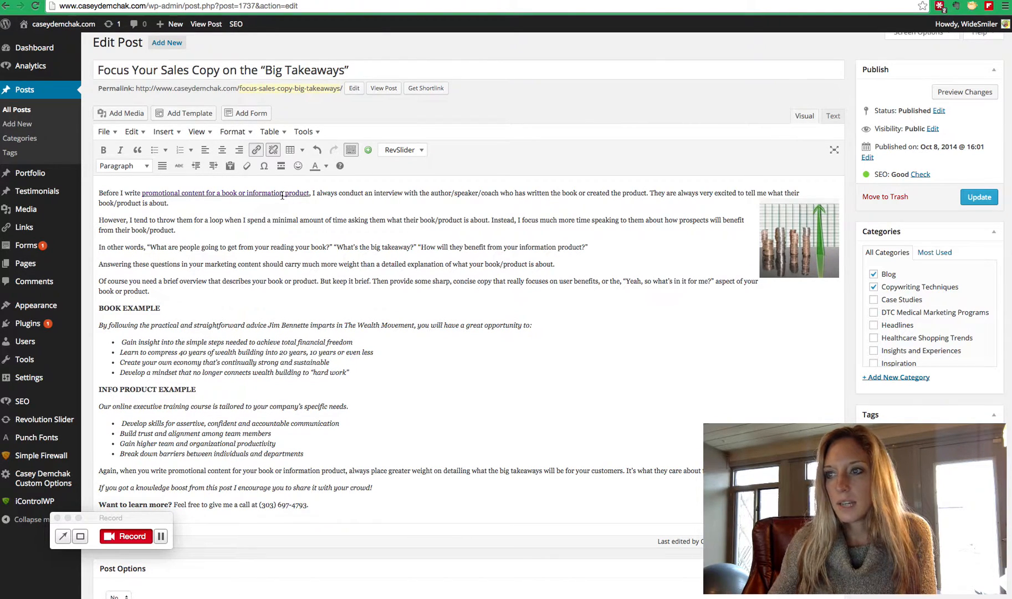
mouse_move(256, 150)
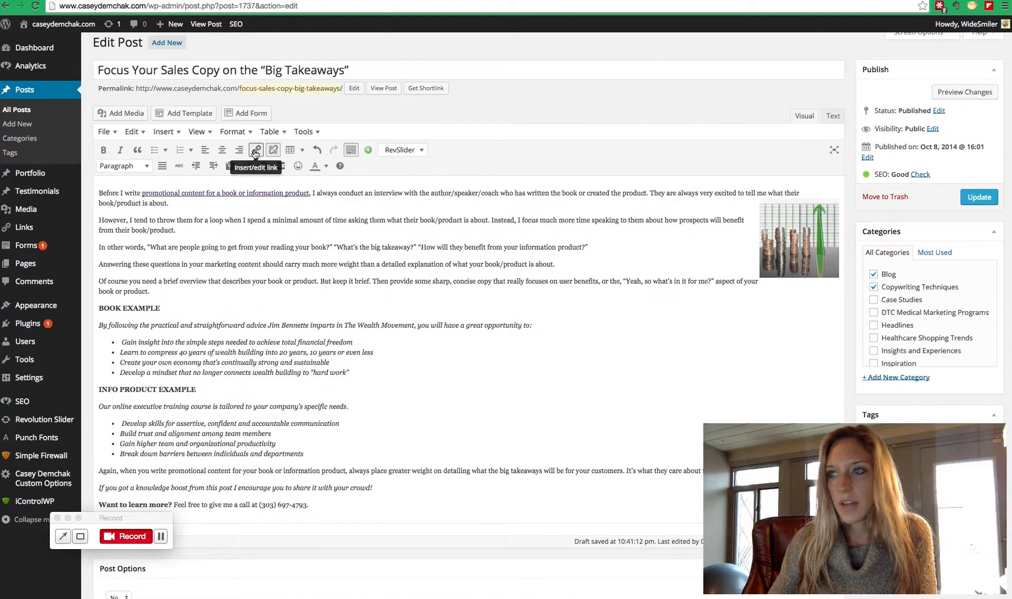
left_click(256, 150)
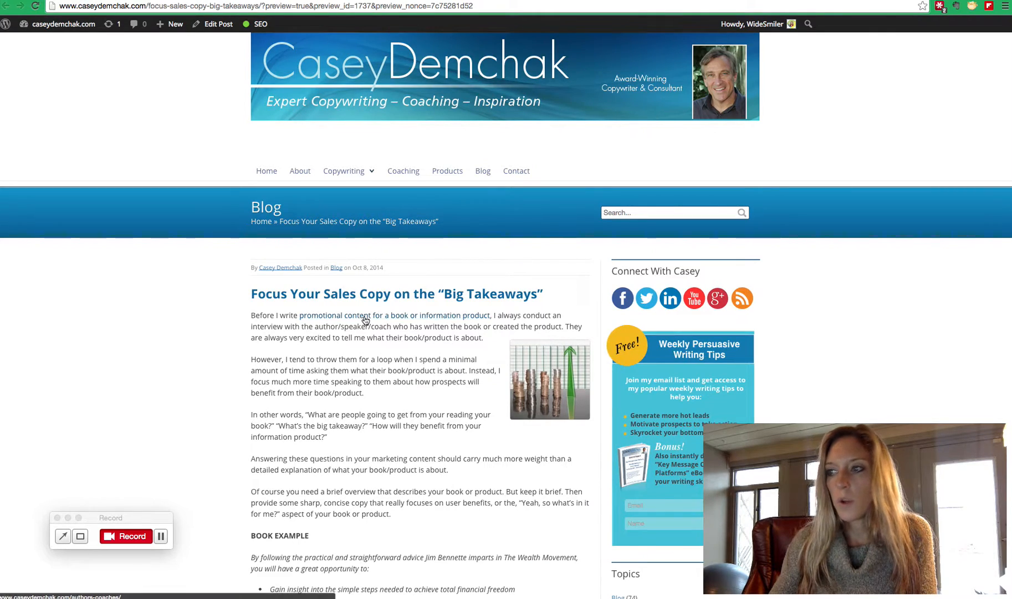
mouse_move(365, 319)
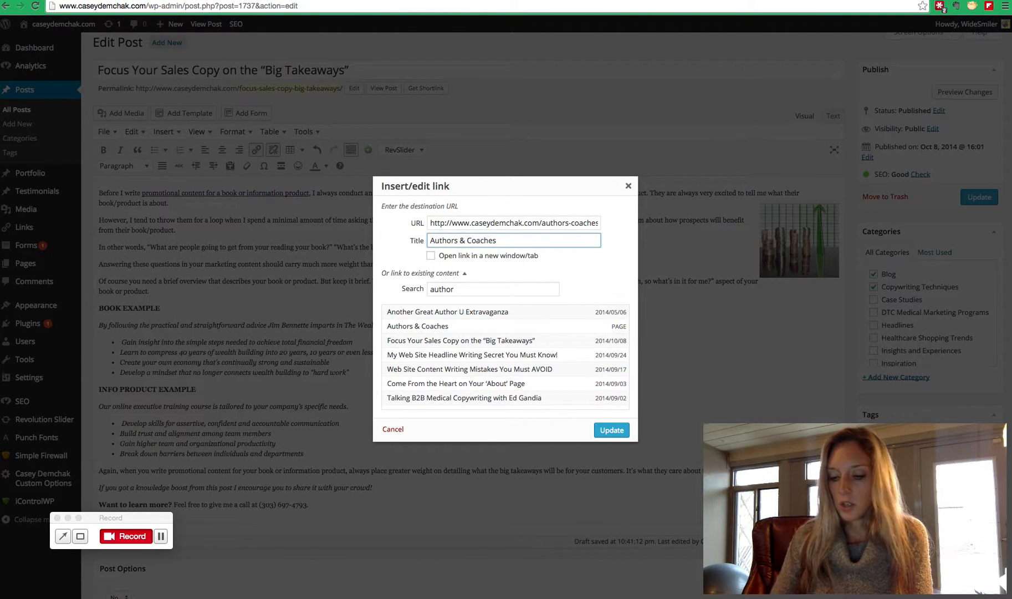
Step: Change the link title to 'Marketing Copy for Authors & Coaches' and update the link
key("Backspace")
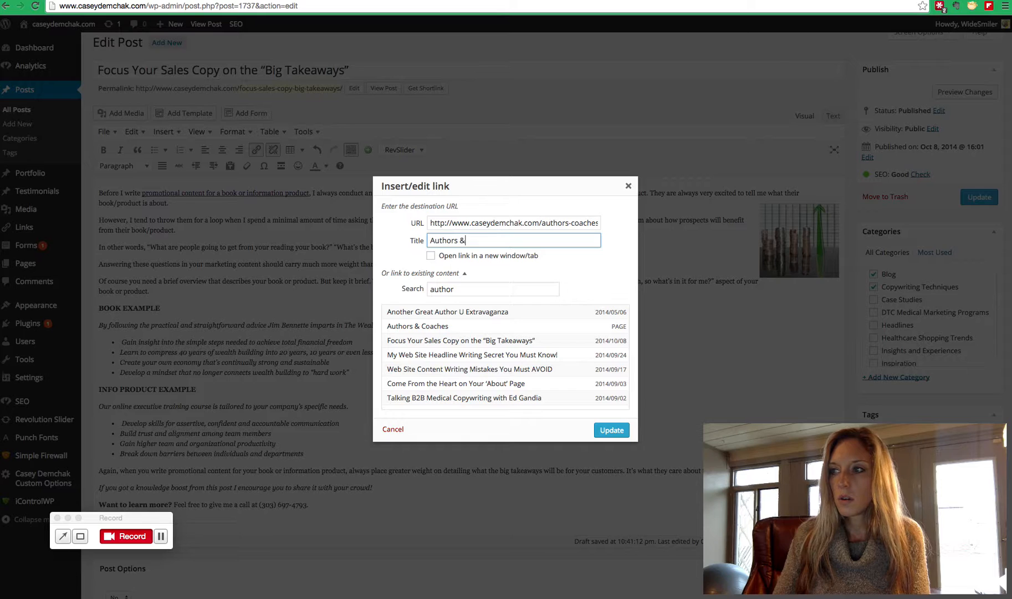
type("Cod")
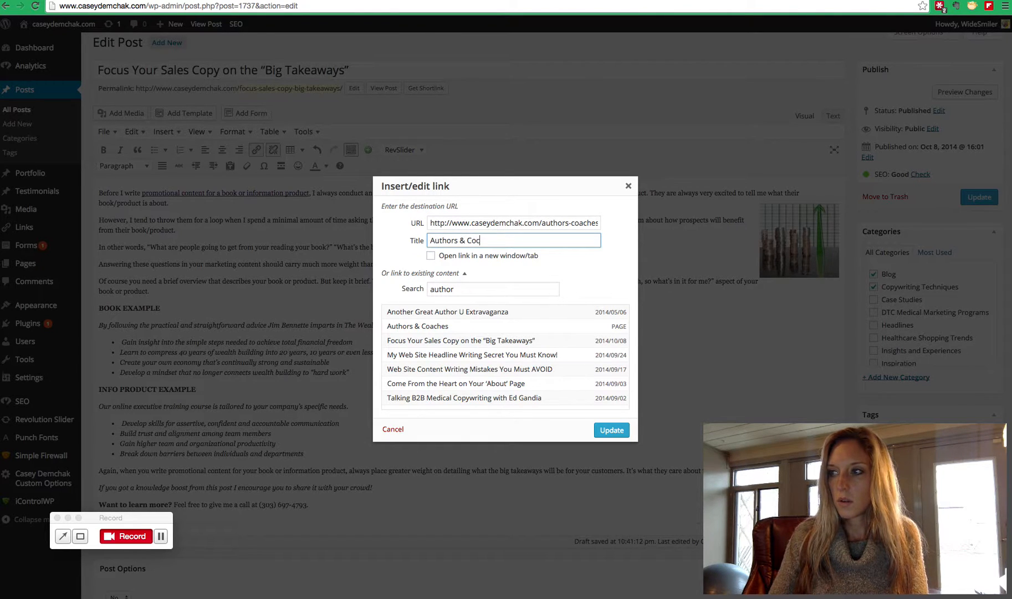
type("hes")
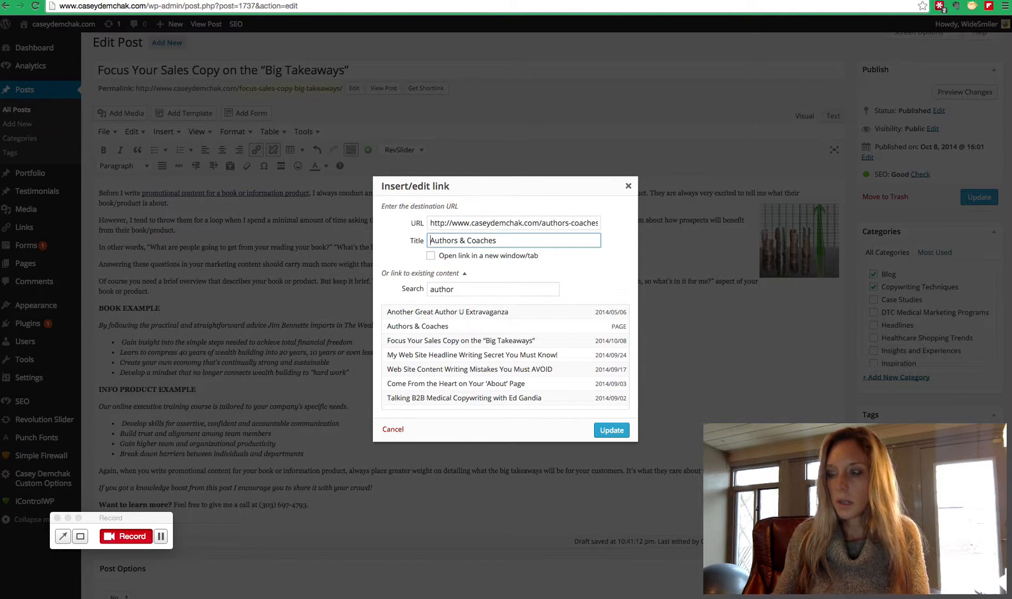
type("WR")
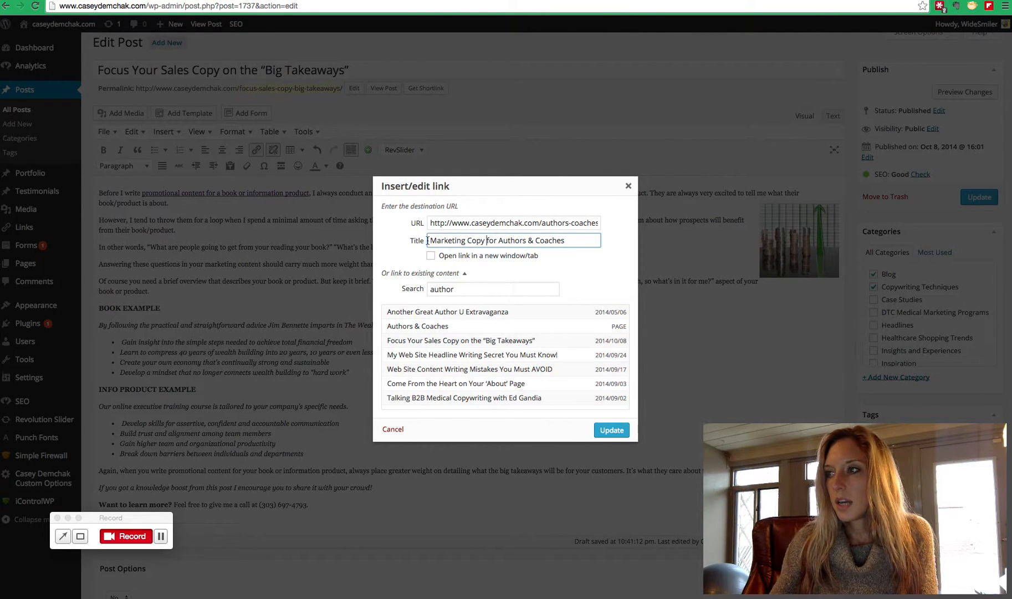
triple_click(497, 241)
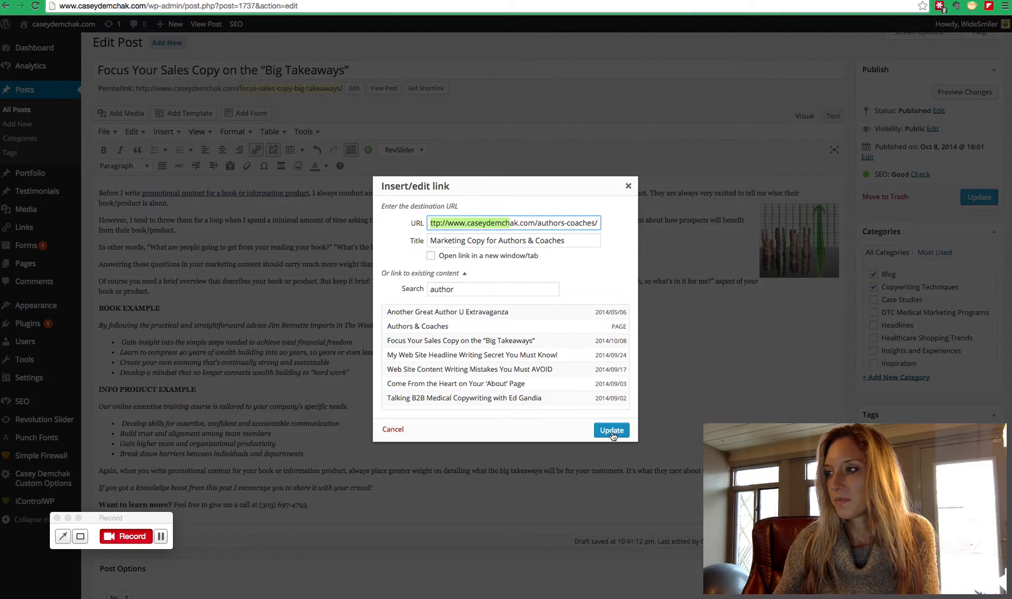
left_click(610, 429)
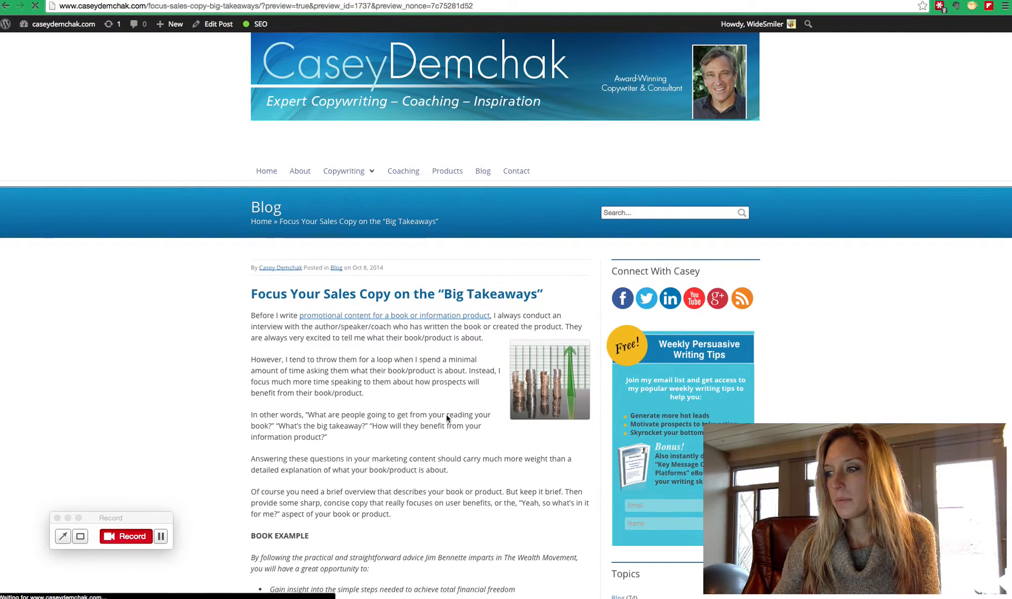
scroll("down", 3)
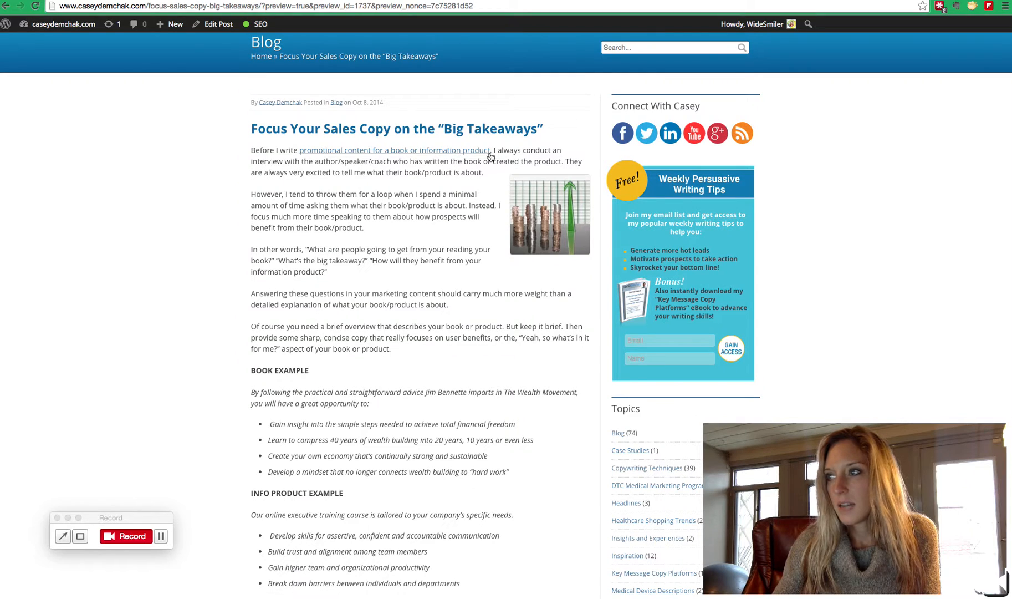
mouse_move(385, 146)
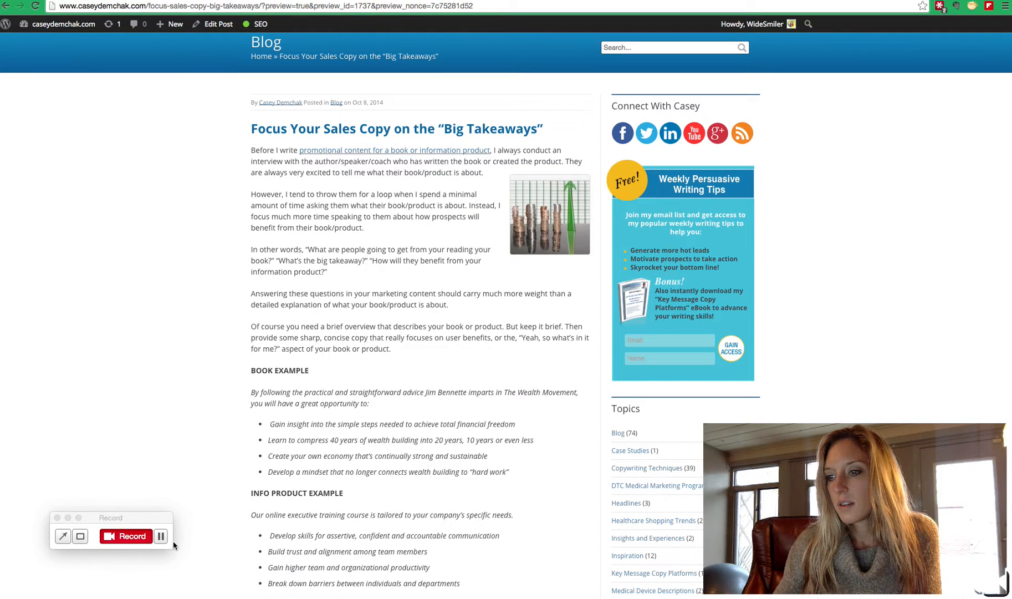
mouse_move(407, 270)
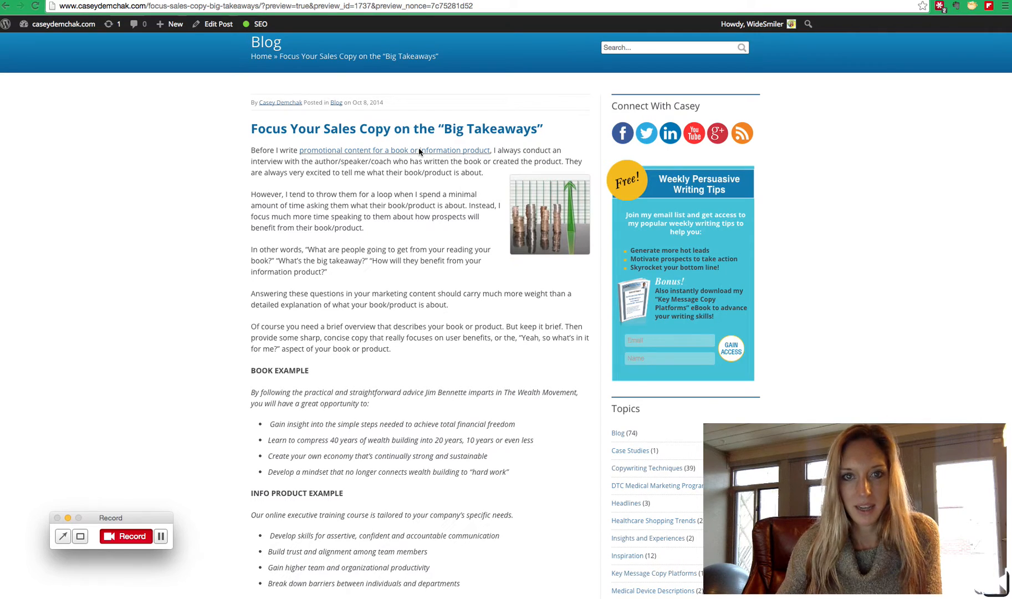
mouse_move(421, 365)
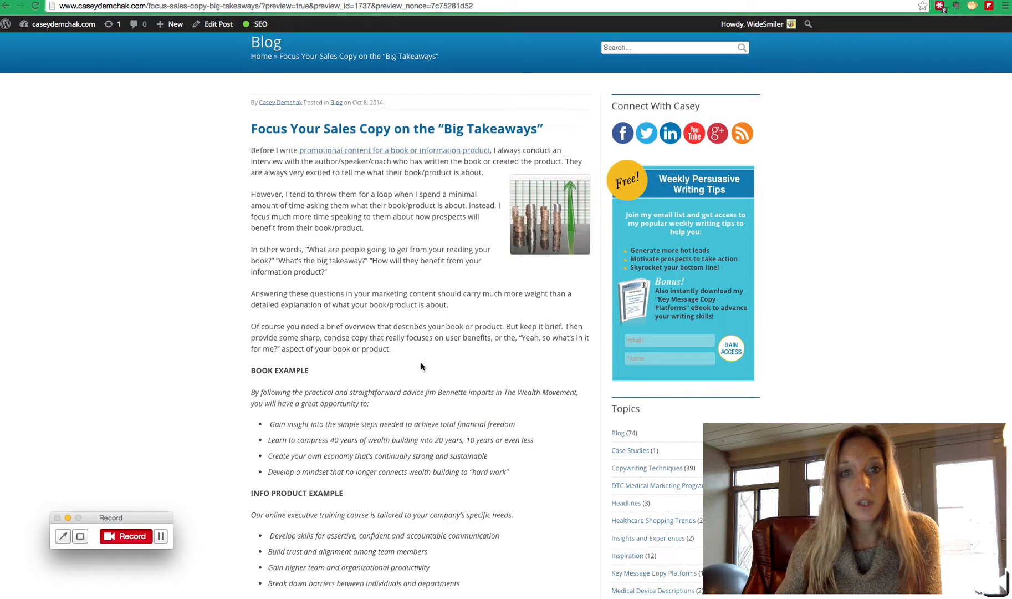
scroll("down", 3)
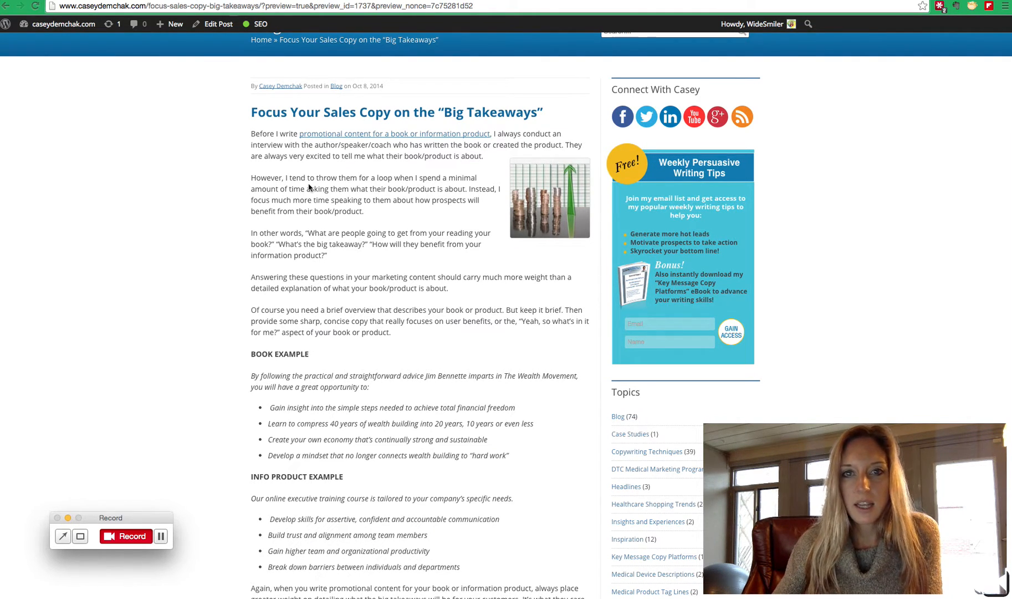
mouse_move(347, 227)
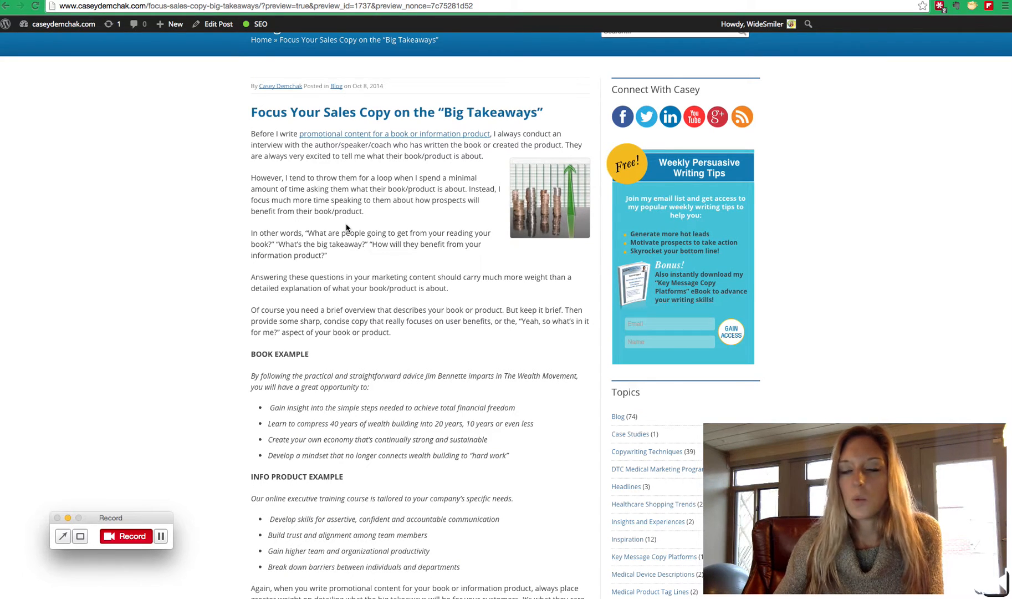
scroll("down", 3)
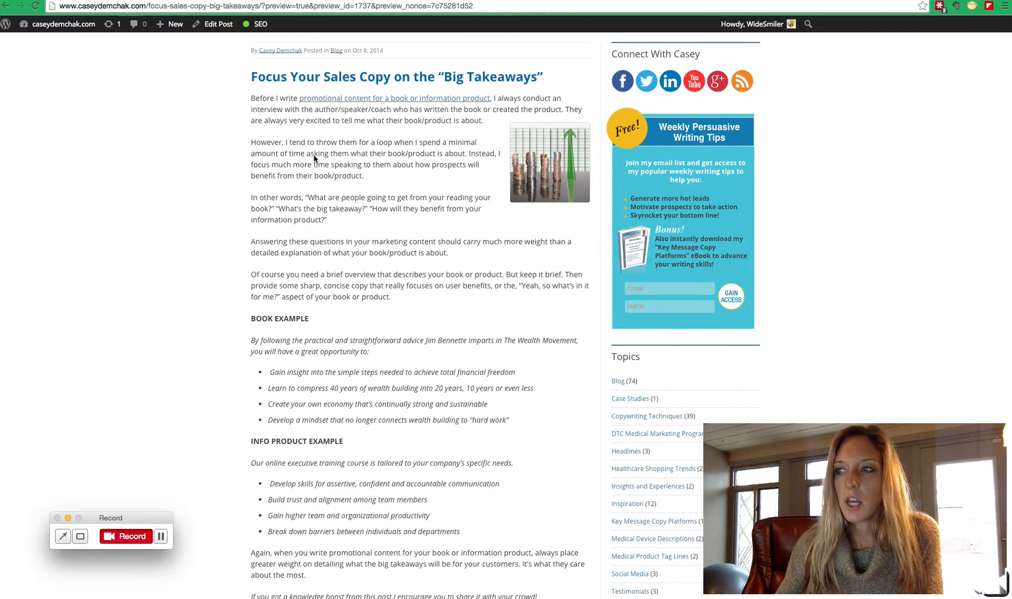
mouse_move(363, 203)
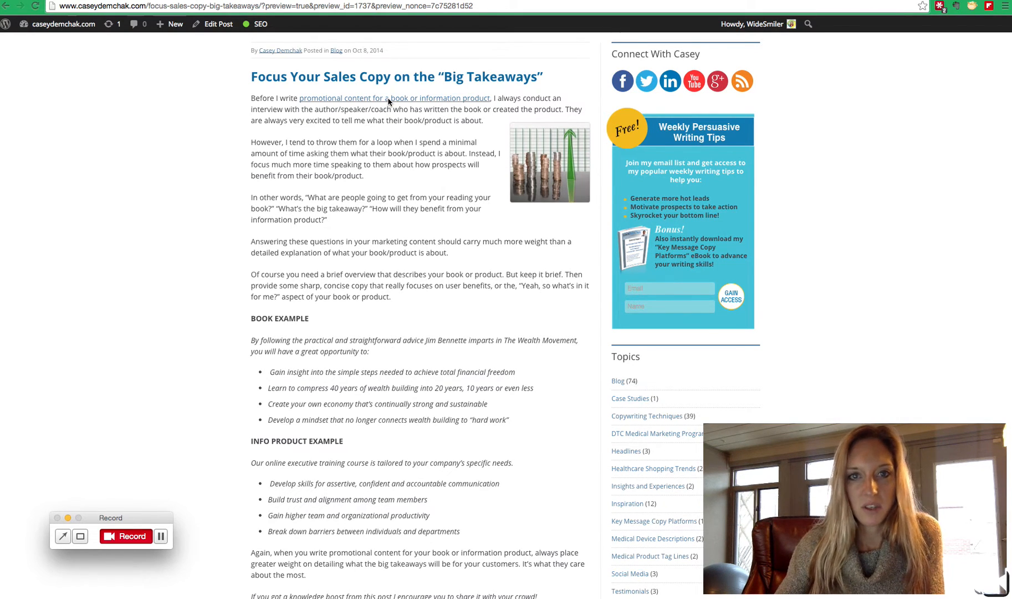
scroll("down", 3)
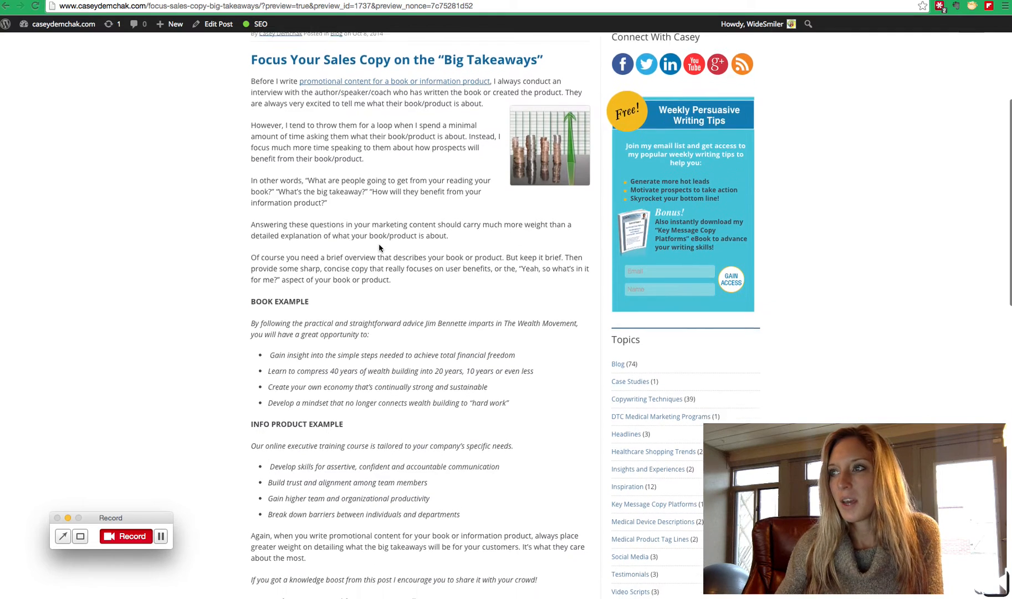
scroll("down", 3)
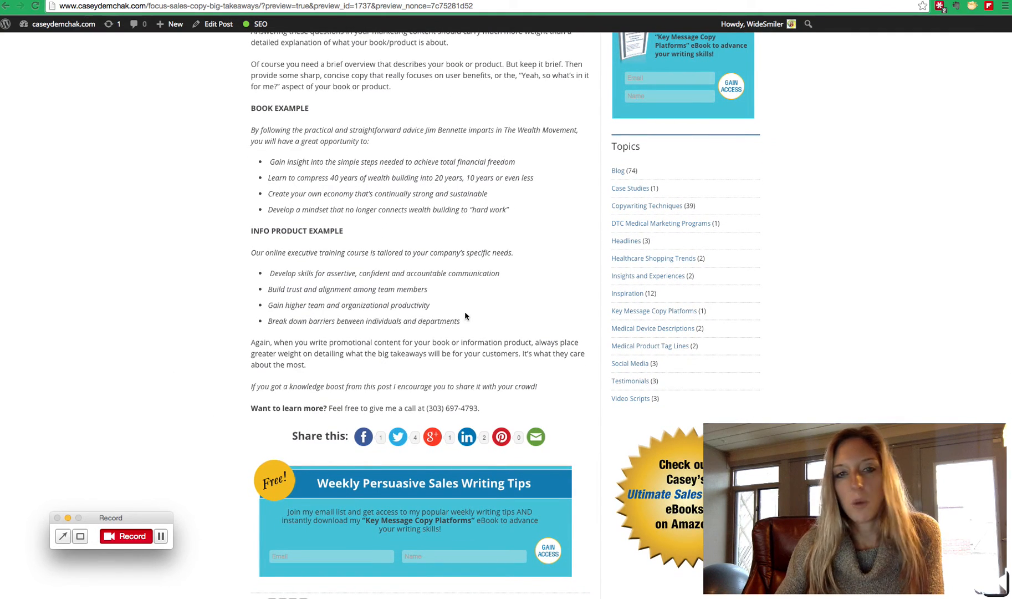
mouse_move(462, 393)
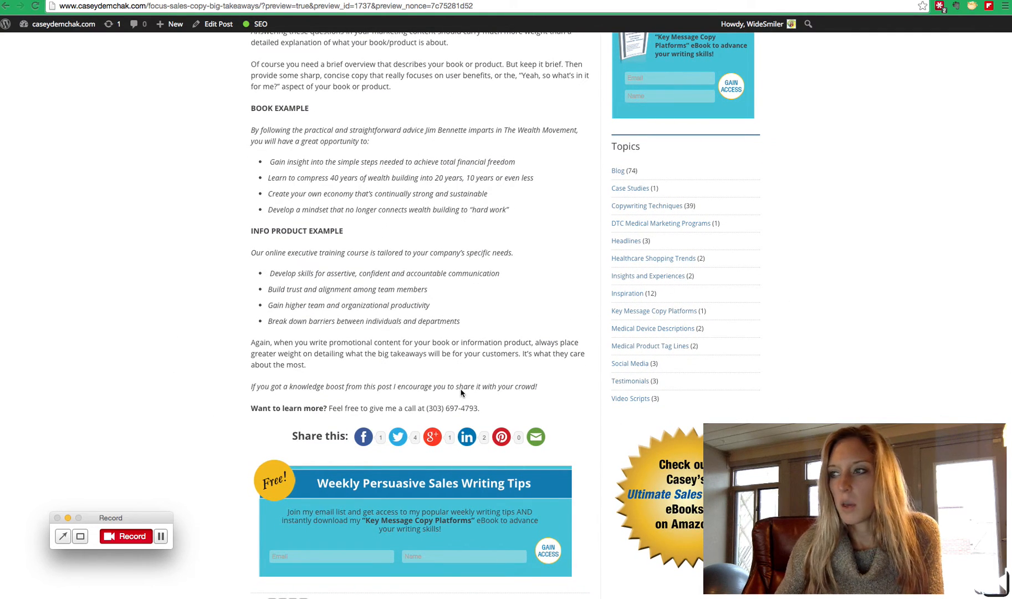
scroll("up", 3)
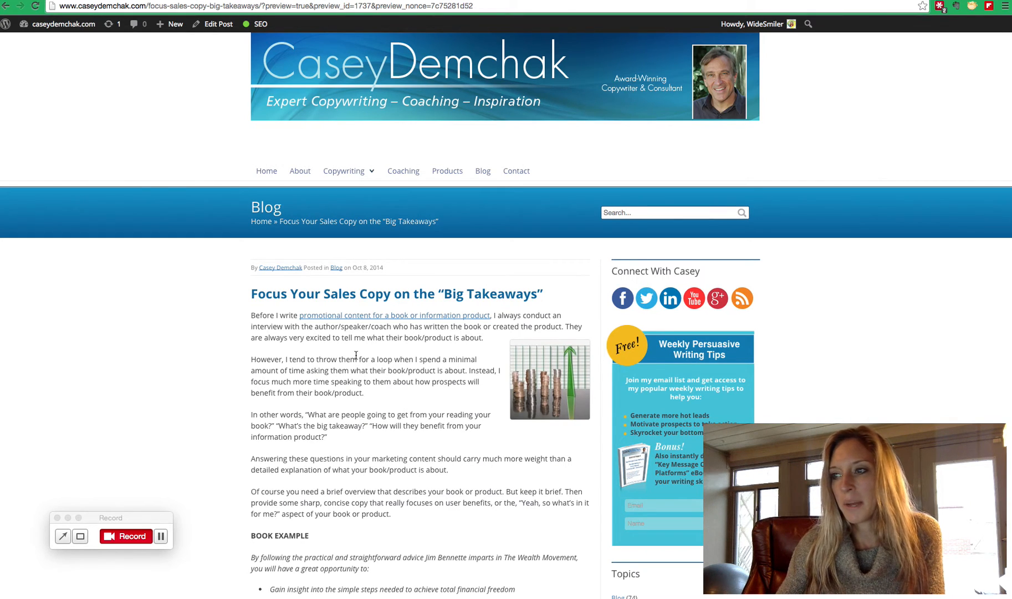
scroll("down", 3)
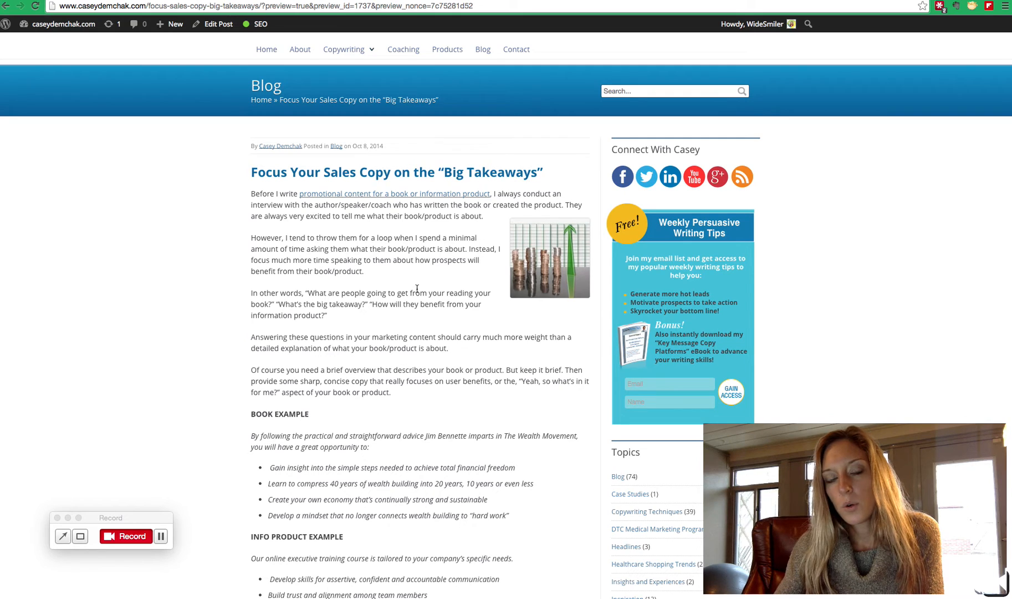
mouse_move(462, 405)
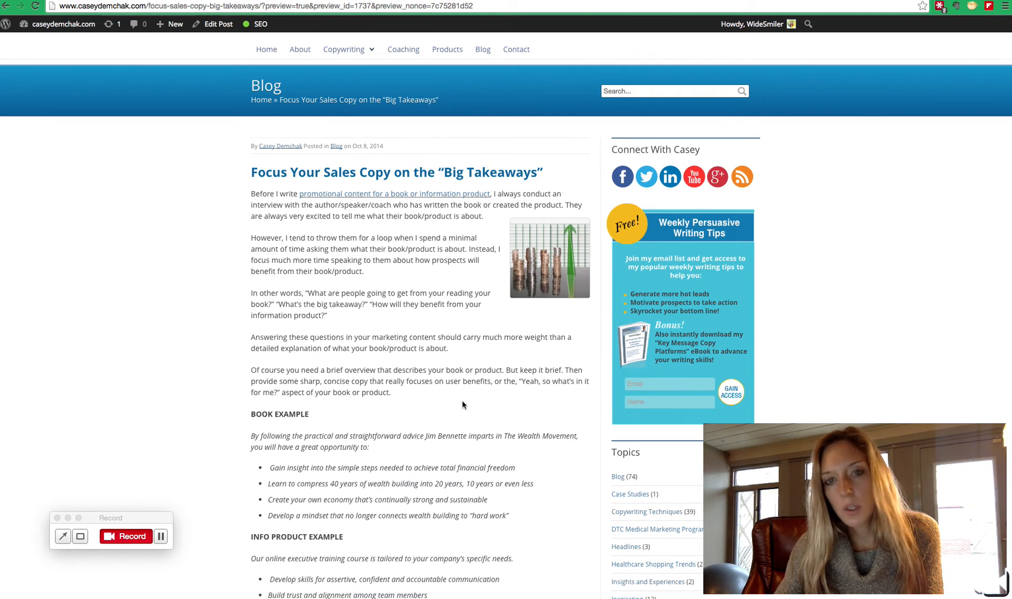
mouse_move(488, 549)
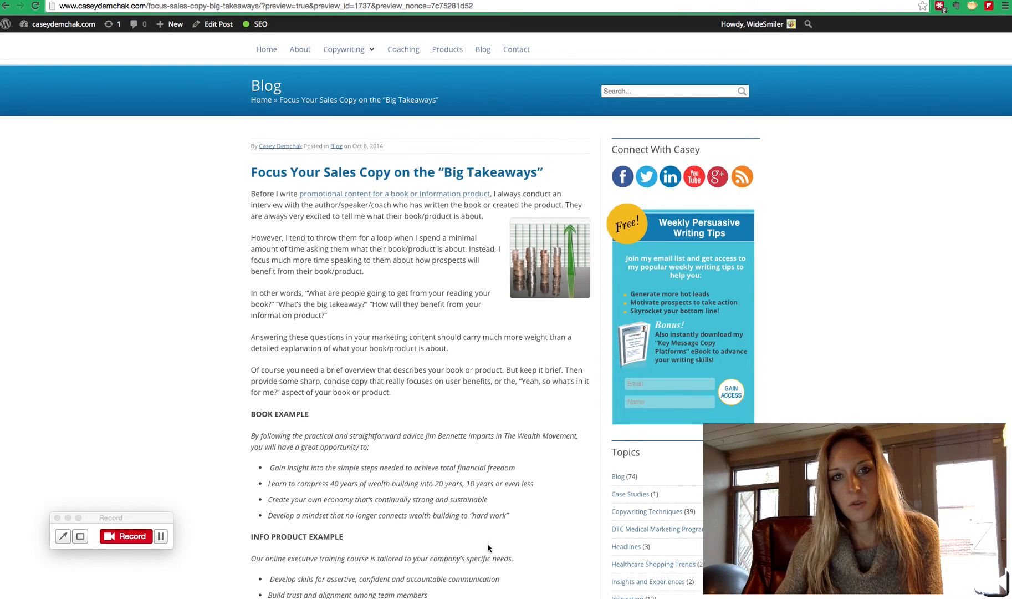